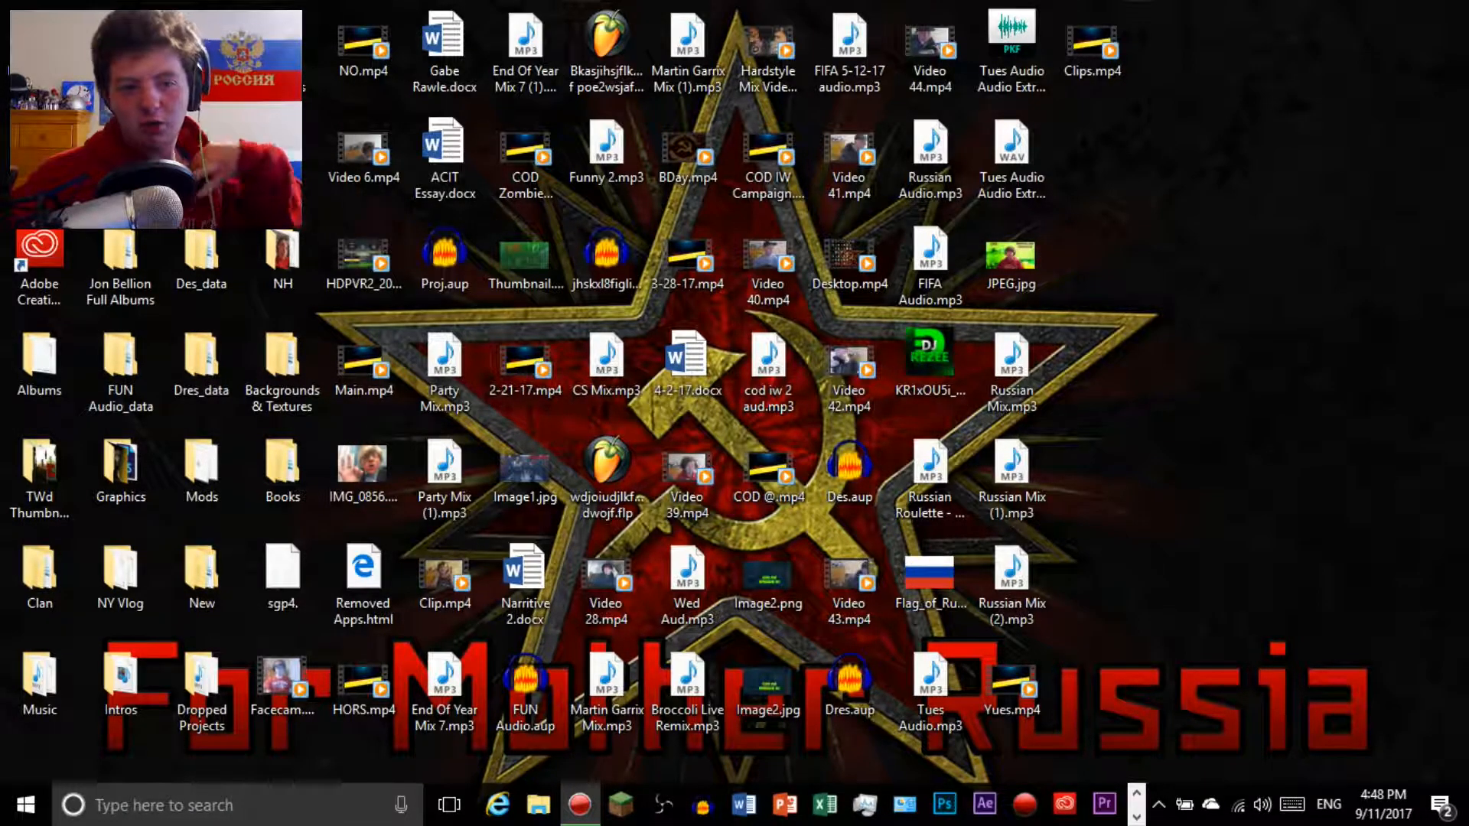
mouse_move(1340, 436)
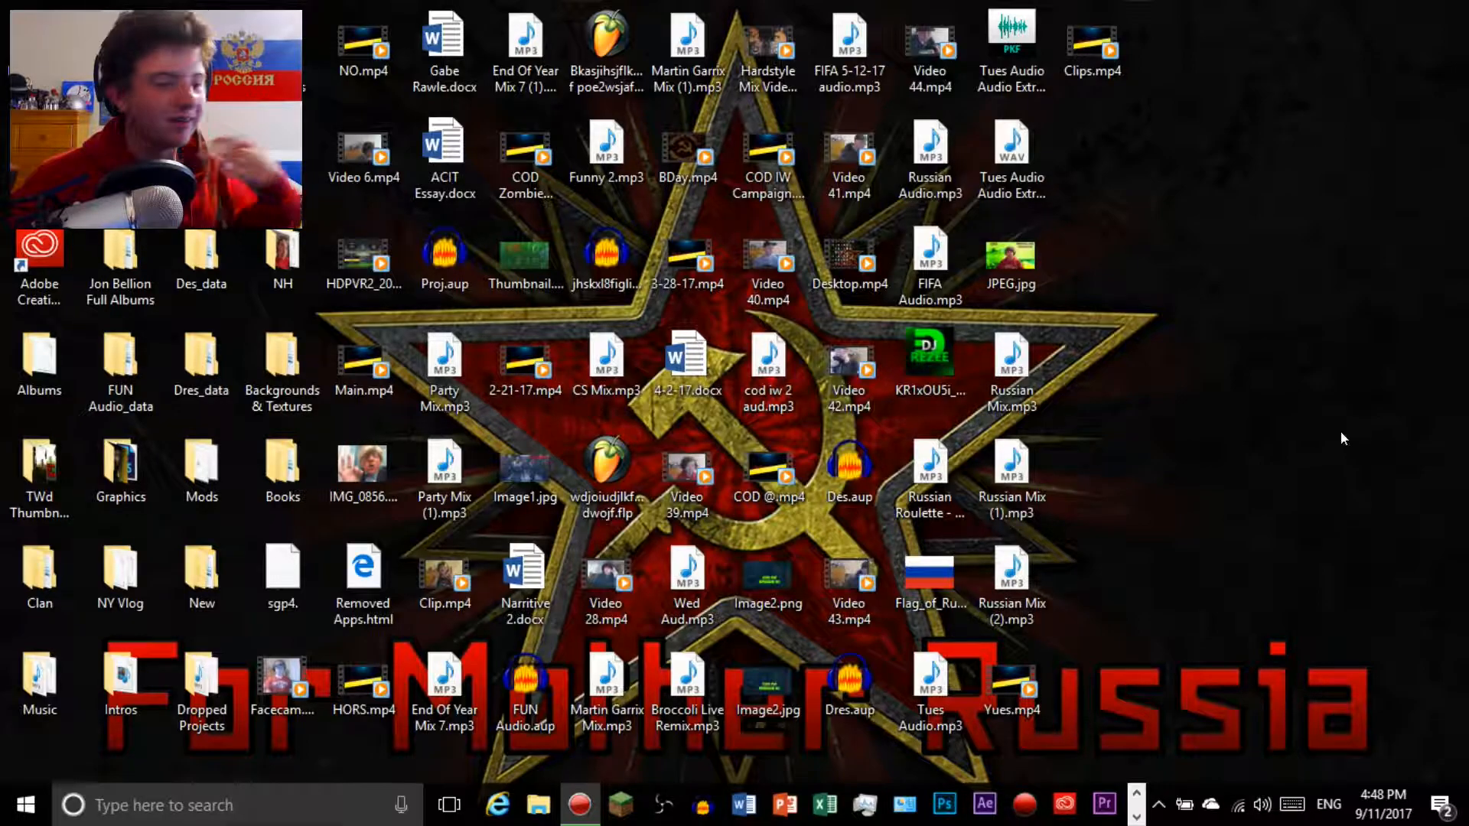
mouse_move(1202, 365)
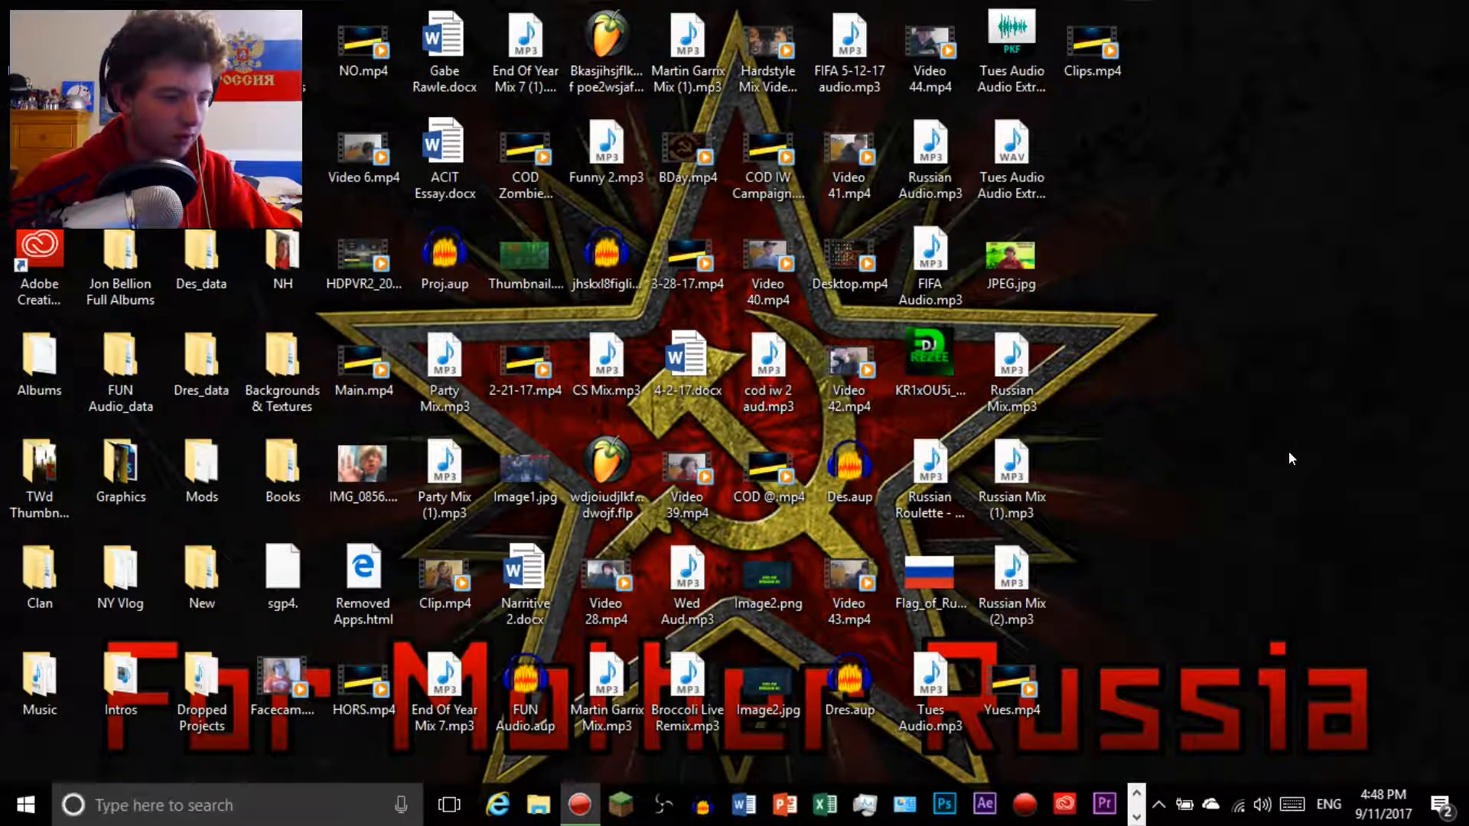
Reach YouTube from the browser favourites and scroll to the Trap Mania 'Without You (Müdy Remix)' video
click(498, 804)
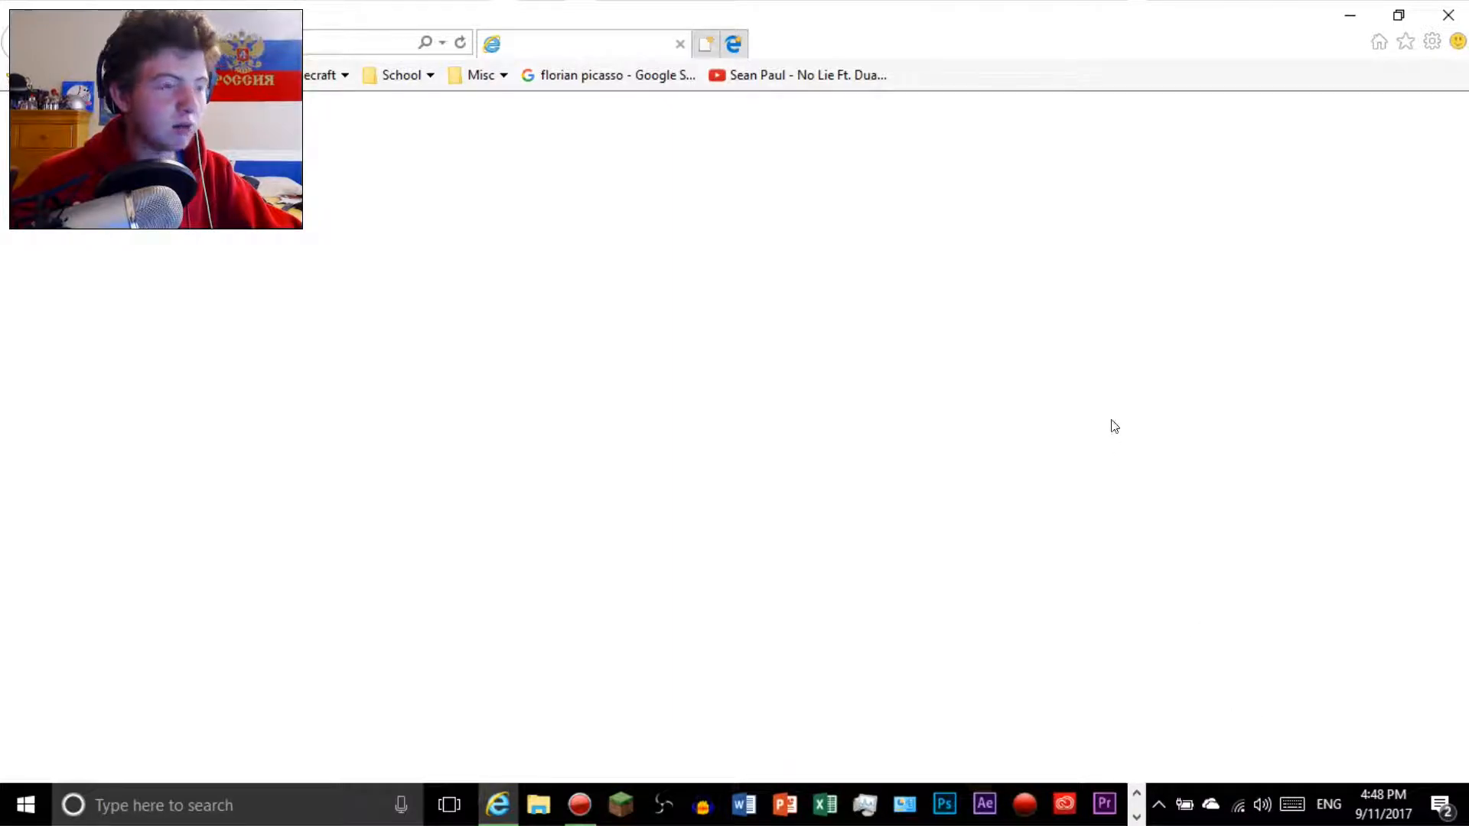
text(google.com)
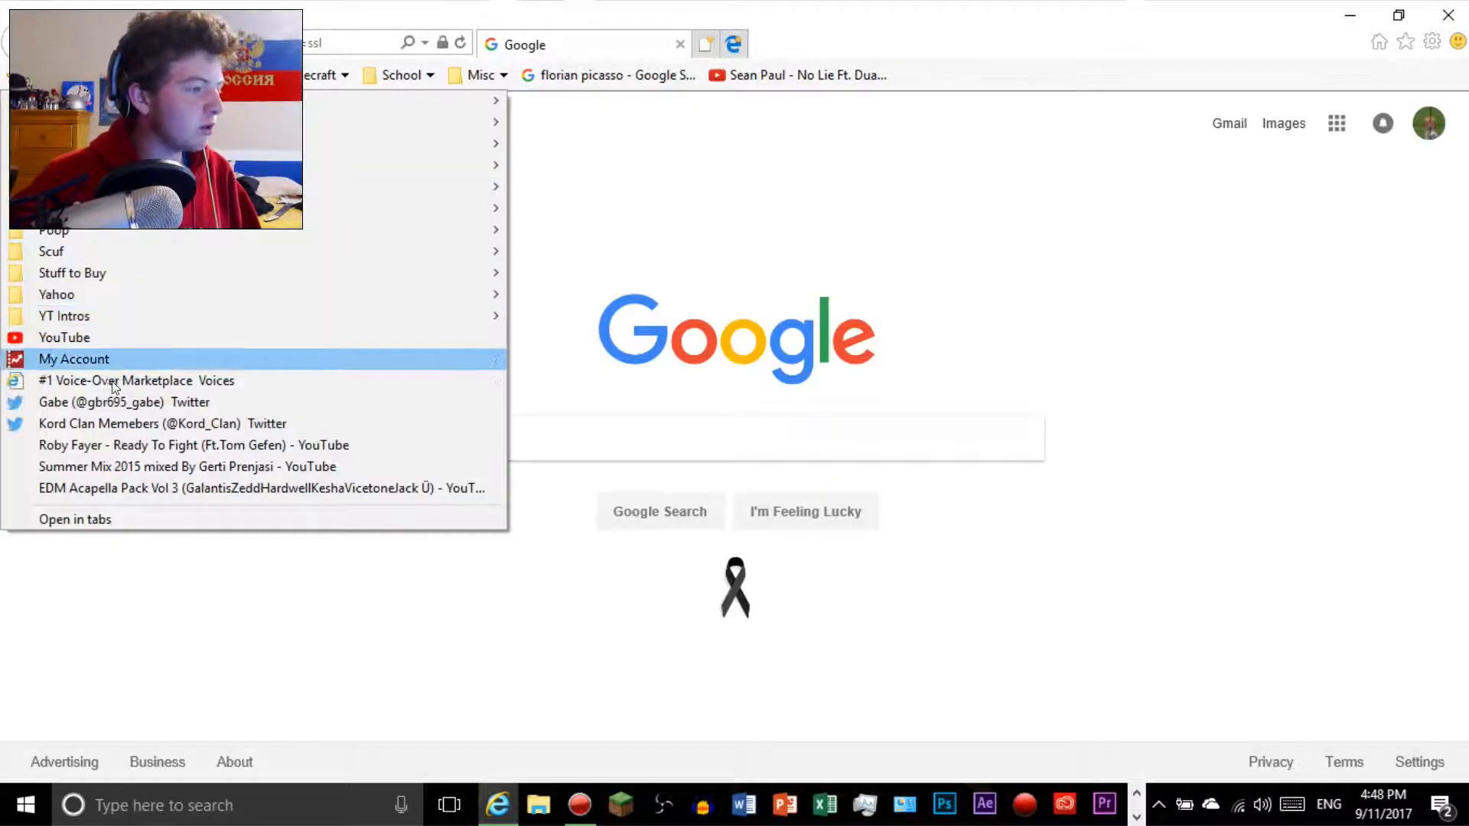
click(65, 338)
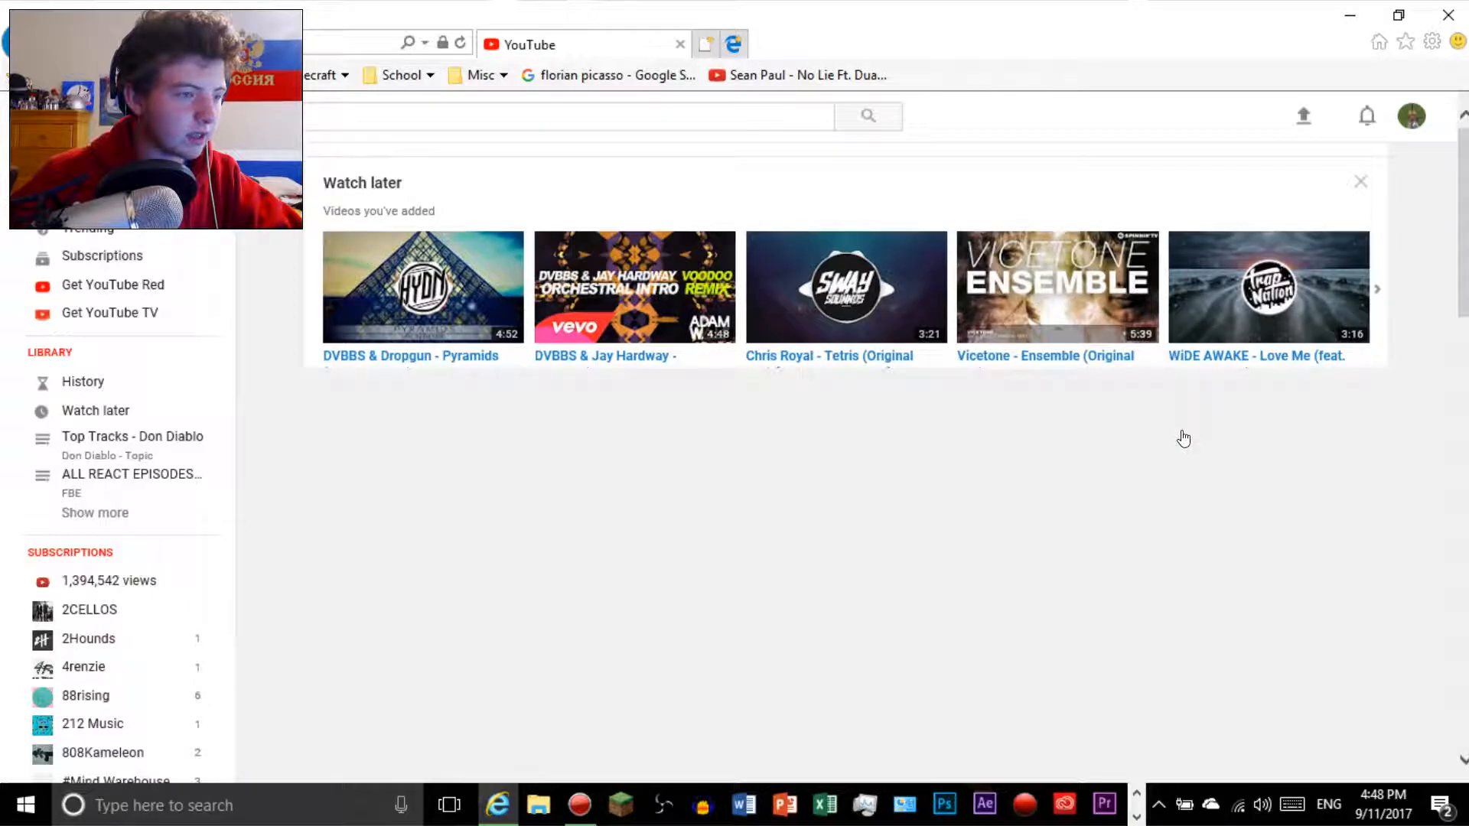
scroll(down, 3)
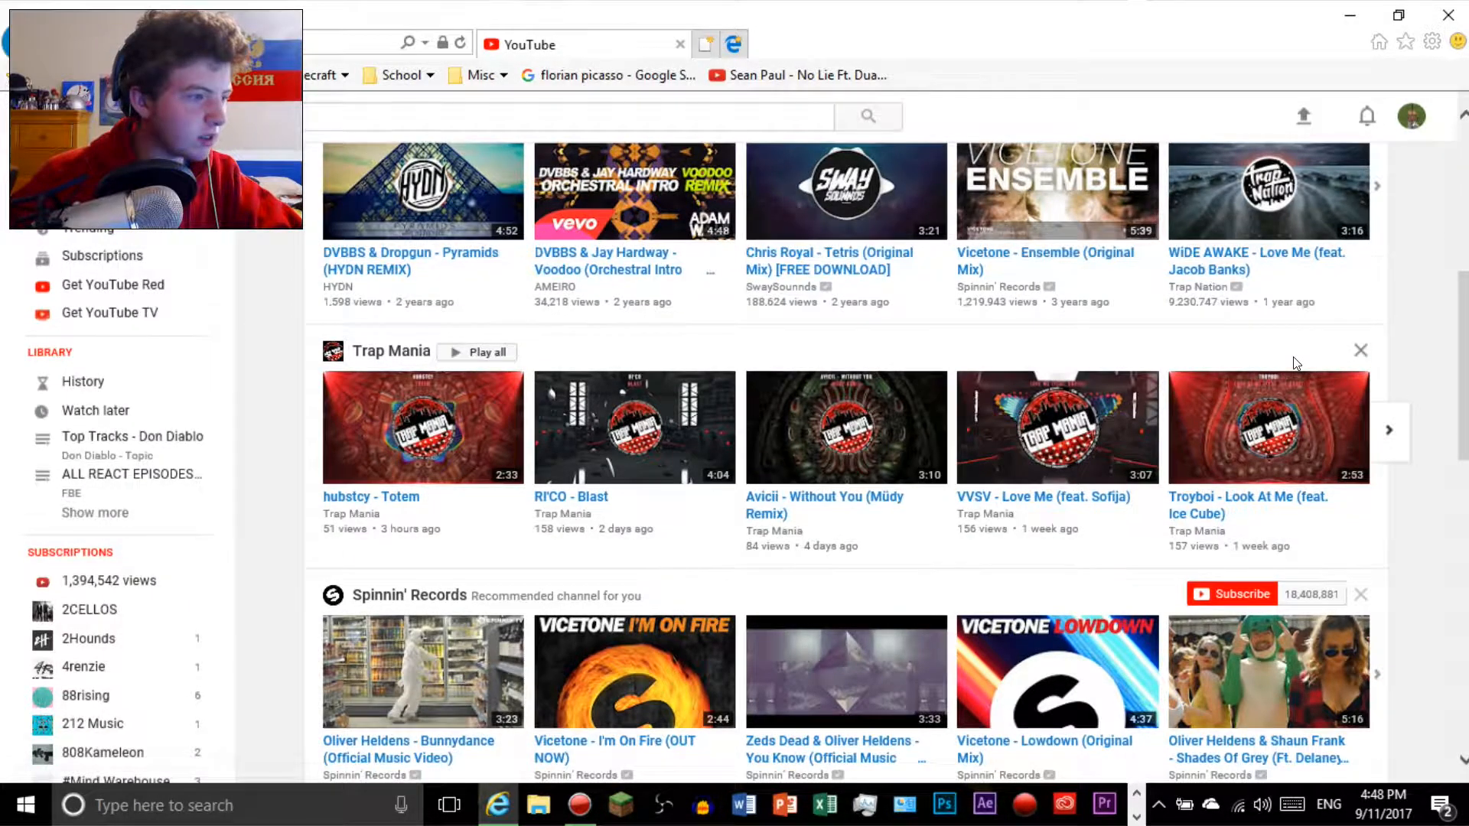
scroll(down, 3)
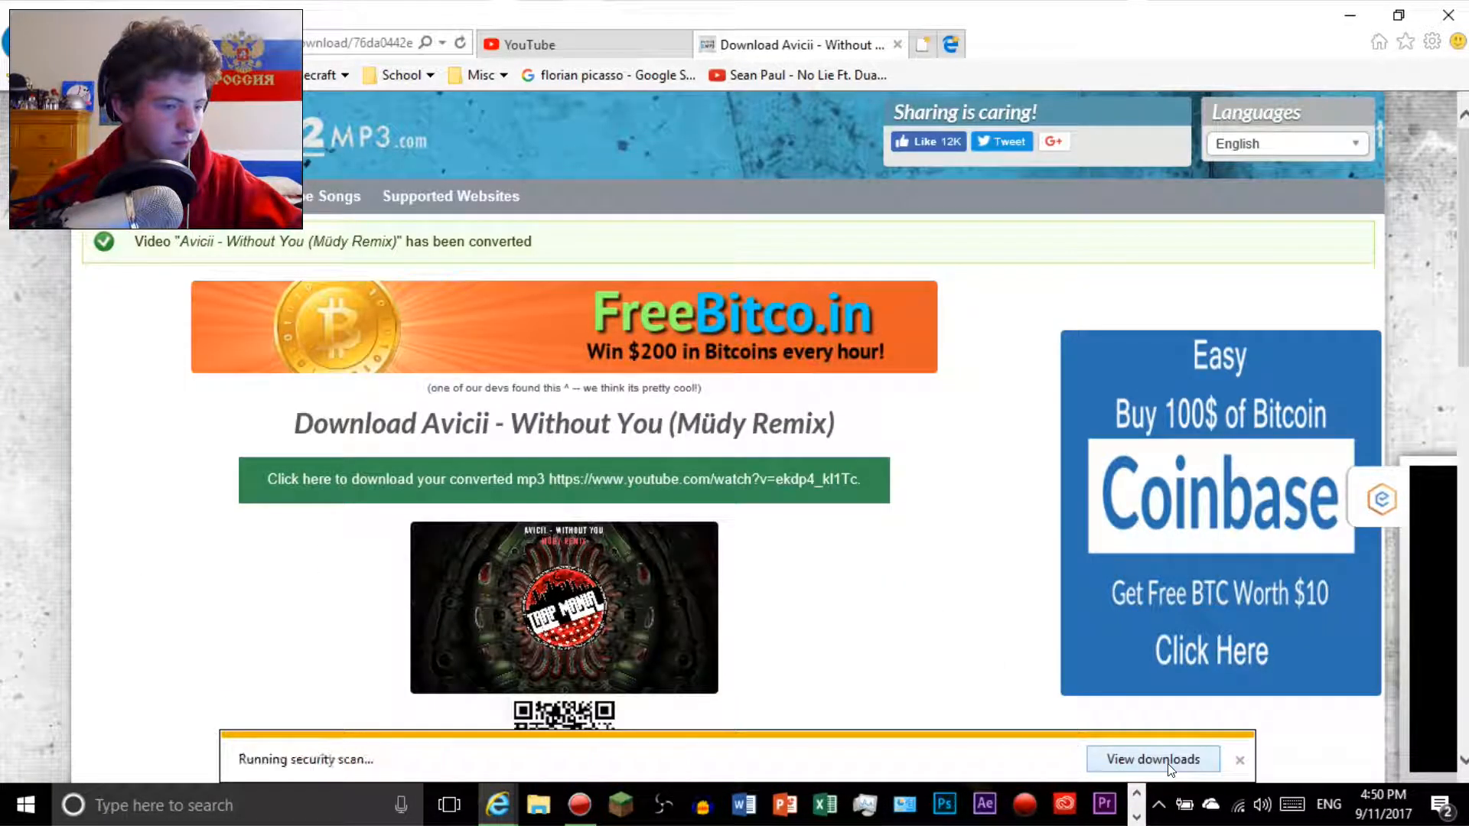
click(1154, 759)
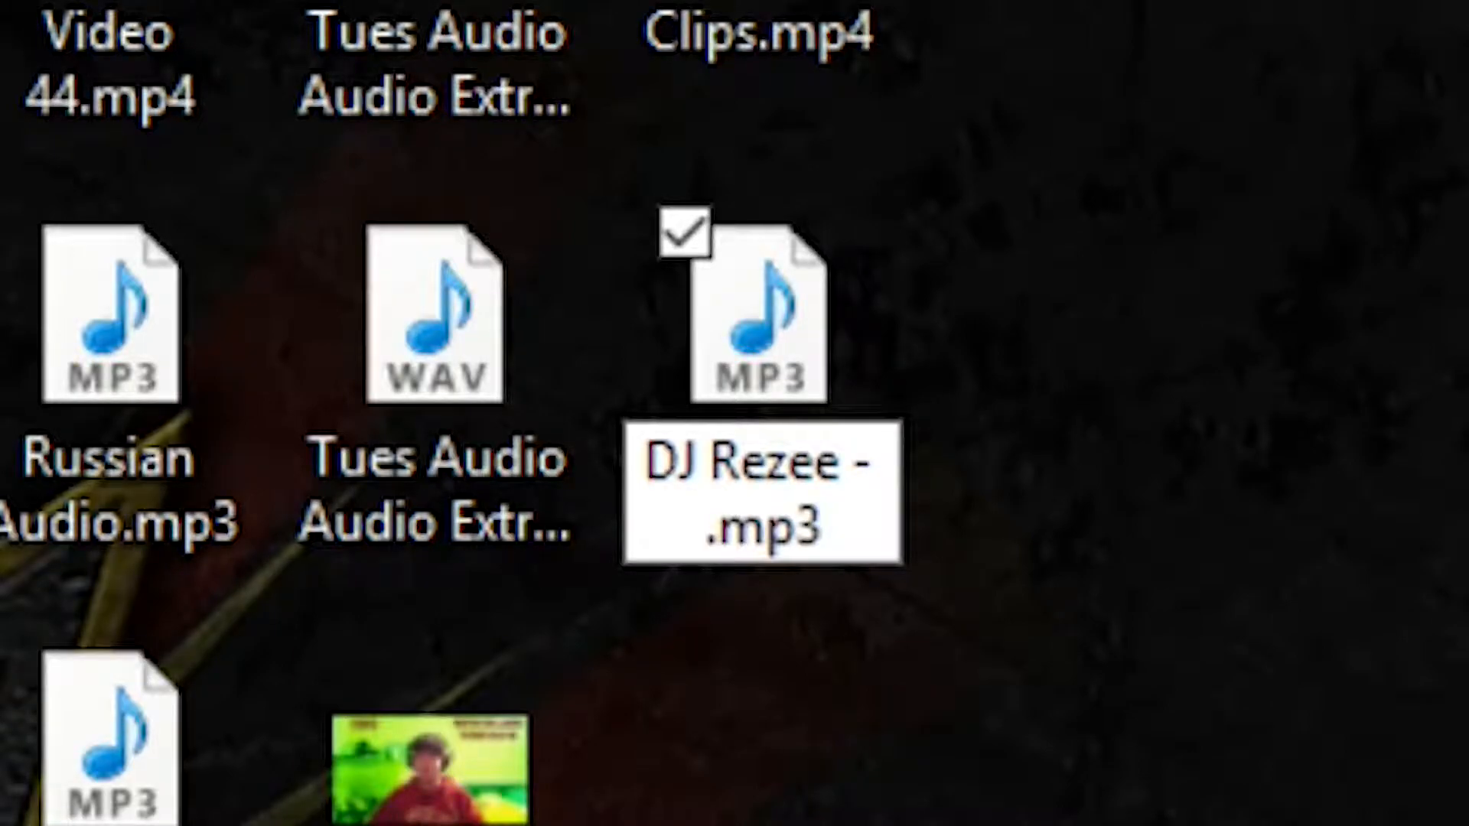
Finish the new file name 'DJ Rezee - America' and confirm the rename
text(A)
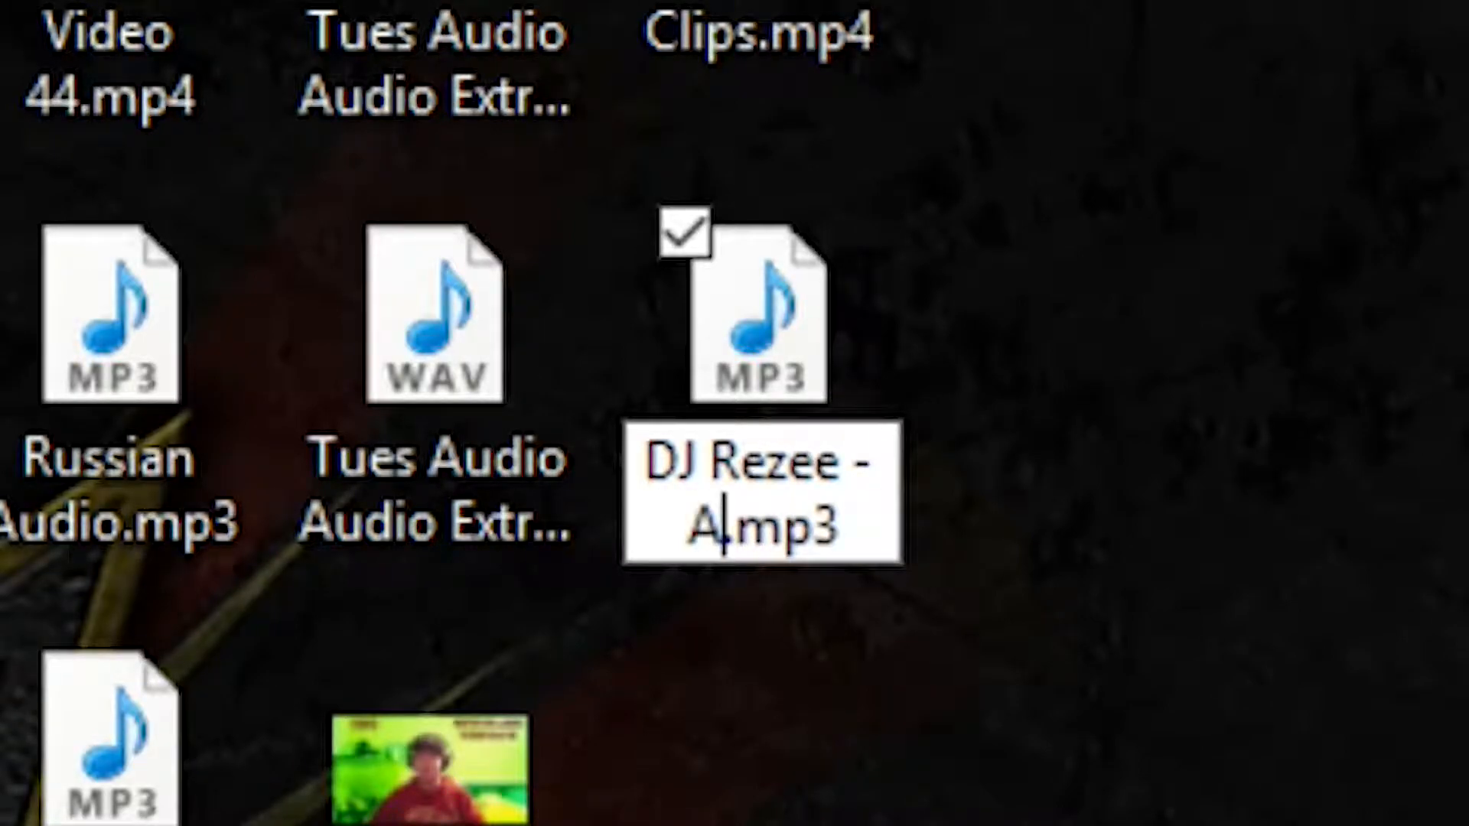
text(merica)
key(Enter)
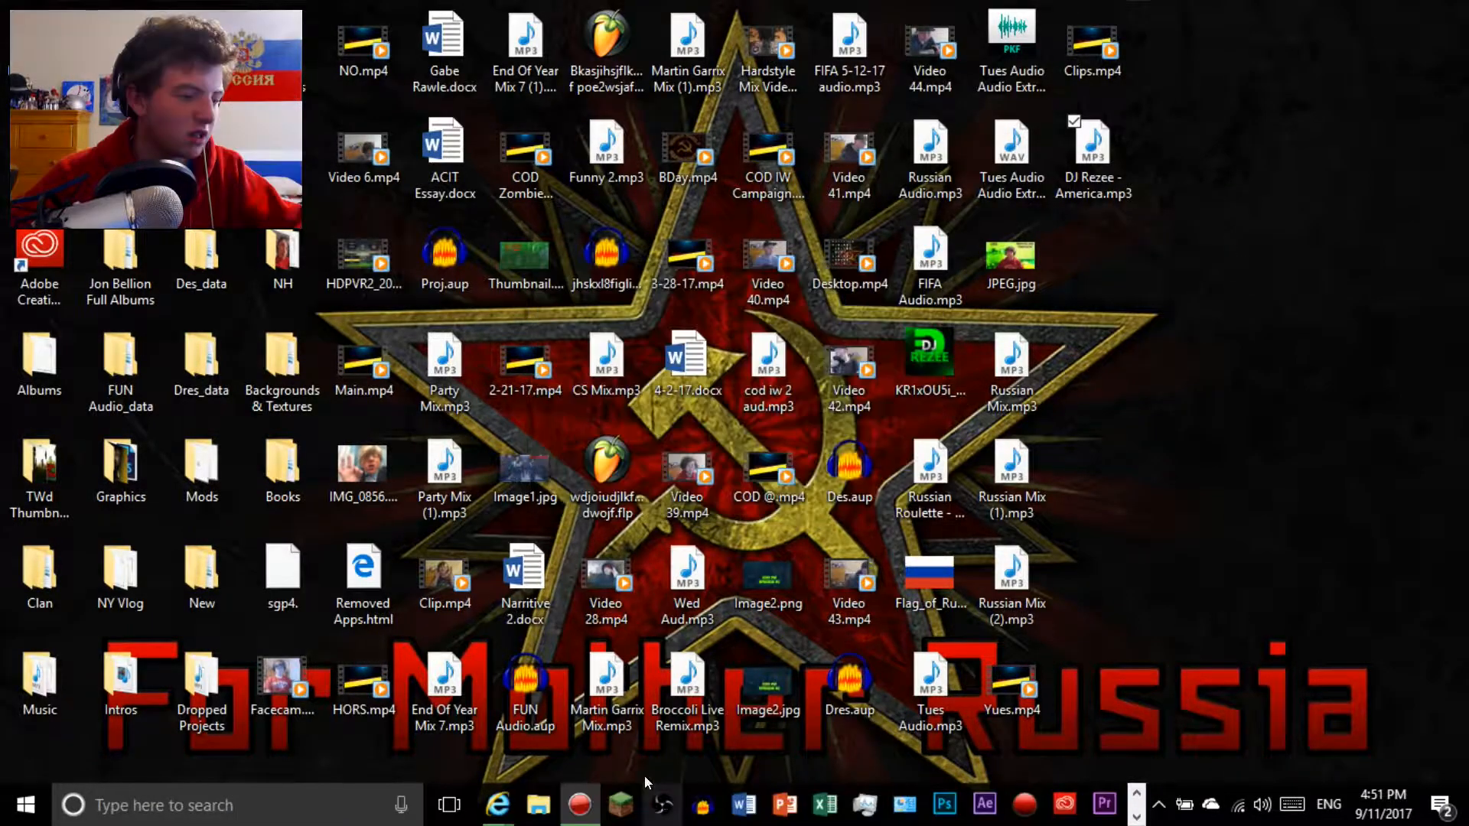
Load the MP3 in Mp3tag and set Title 'America' and a 'Droppefkr' album entry
click(1094, 146)
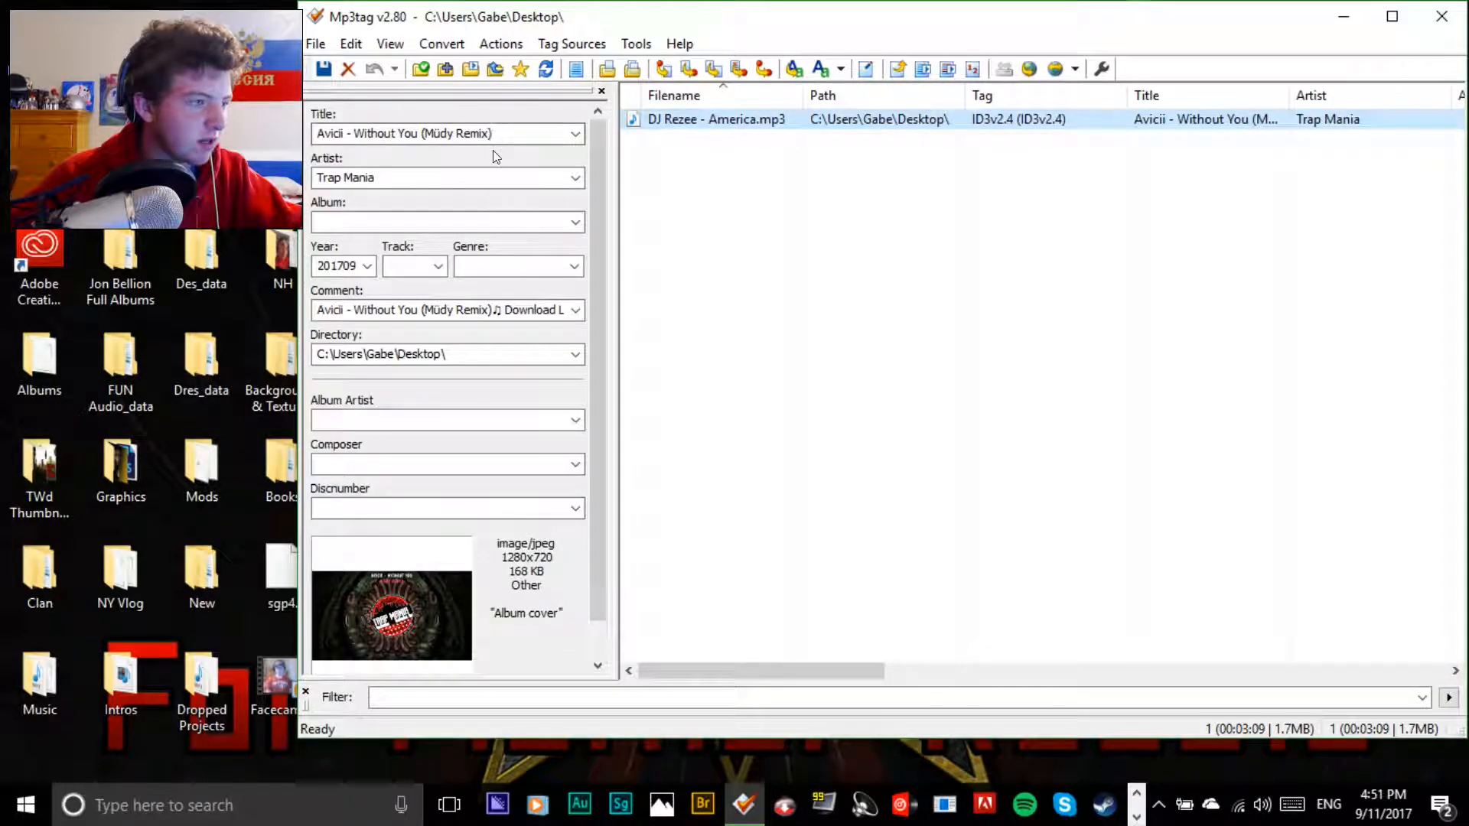
triple_click(440, 133)
text(DJ)
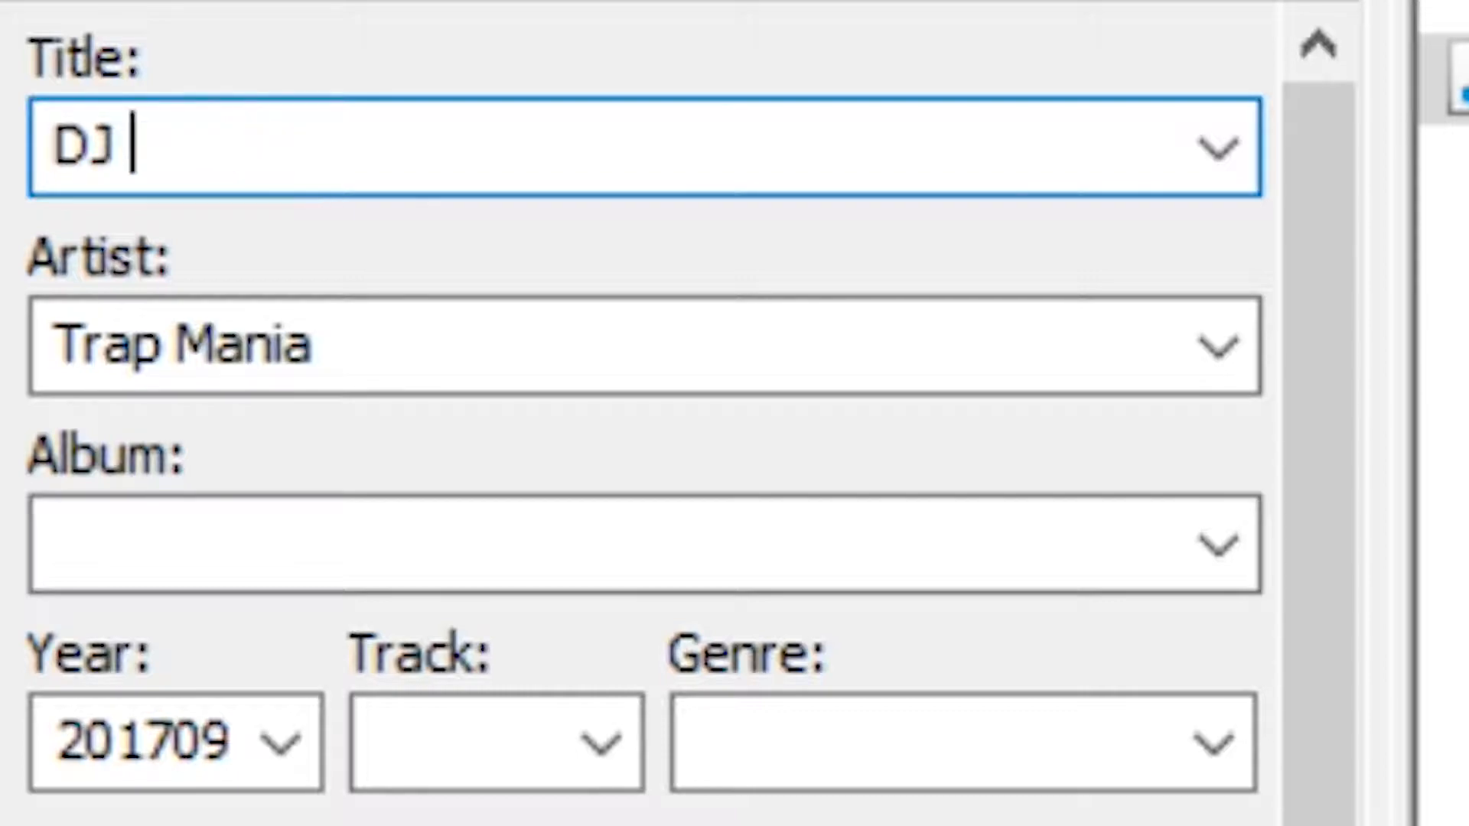
text(America)
click(645, 345)
text(DJ Rezee)
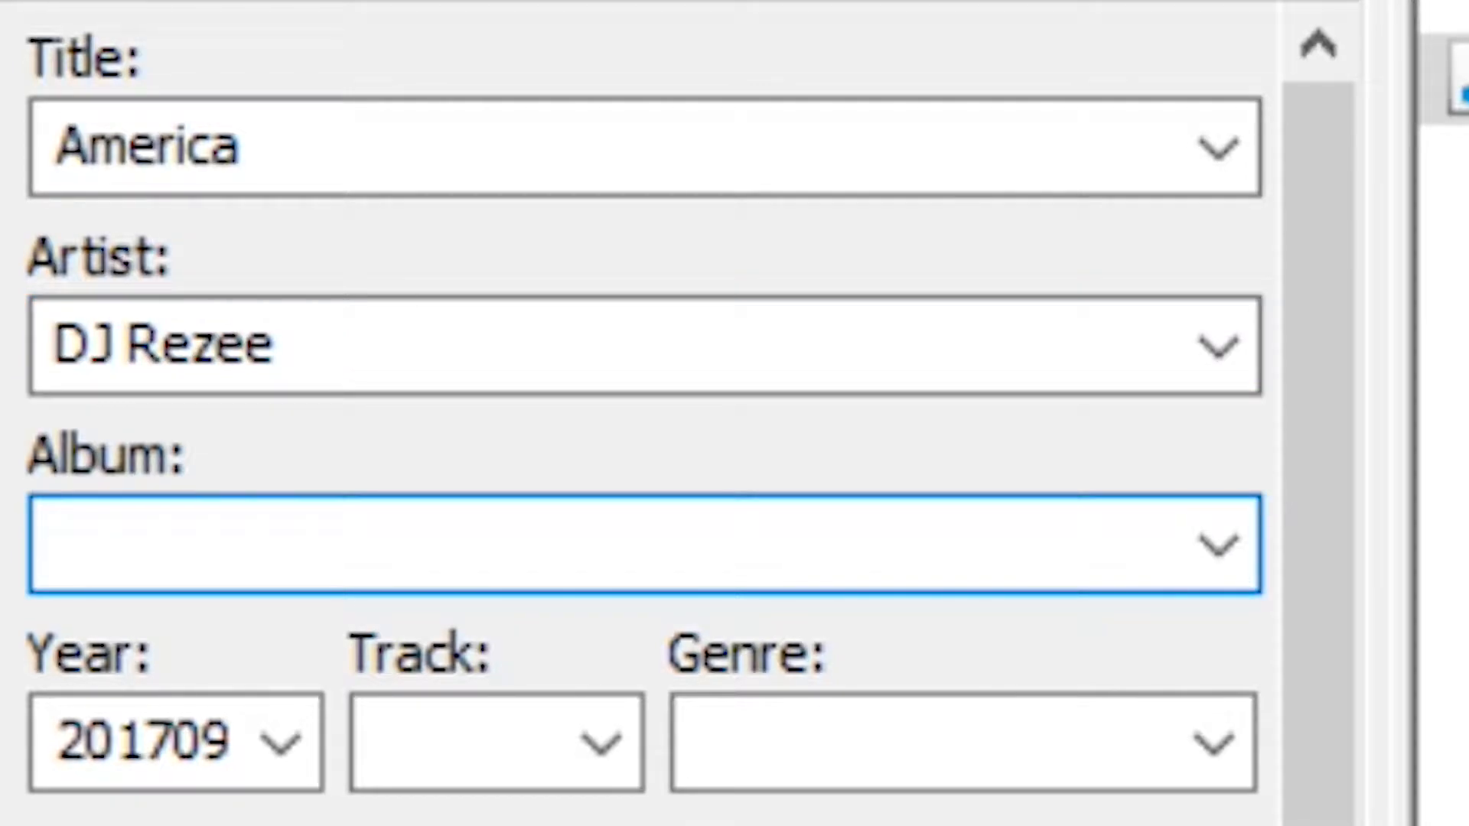
text(Droppefkrixjfldsij;glidskd;ogi)
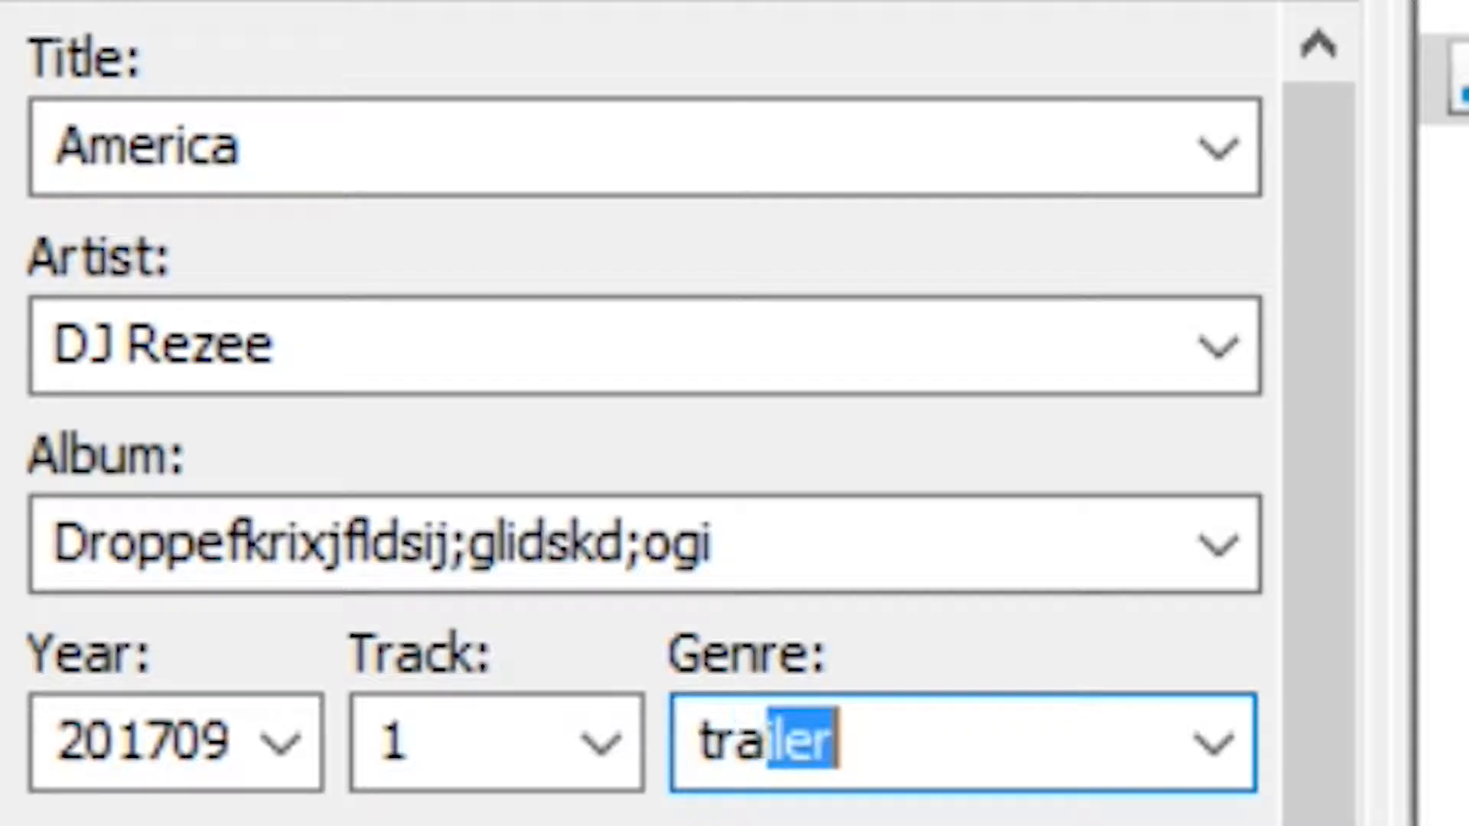
Set genre 'trap', finish the joke comment and enter DJ Rezee as album artist and composer
text(trap)
text(This is a Joke, Don't Sue Me! :)
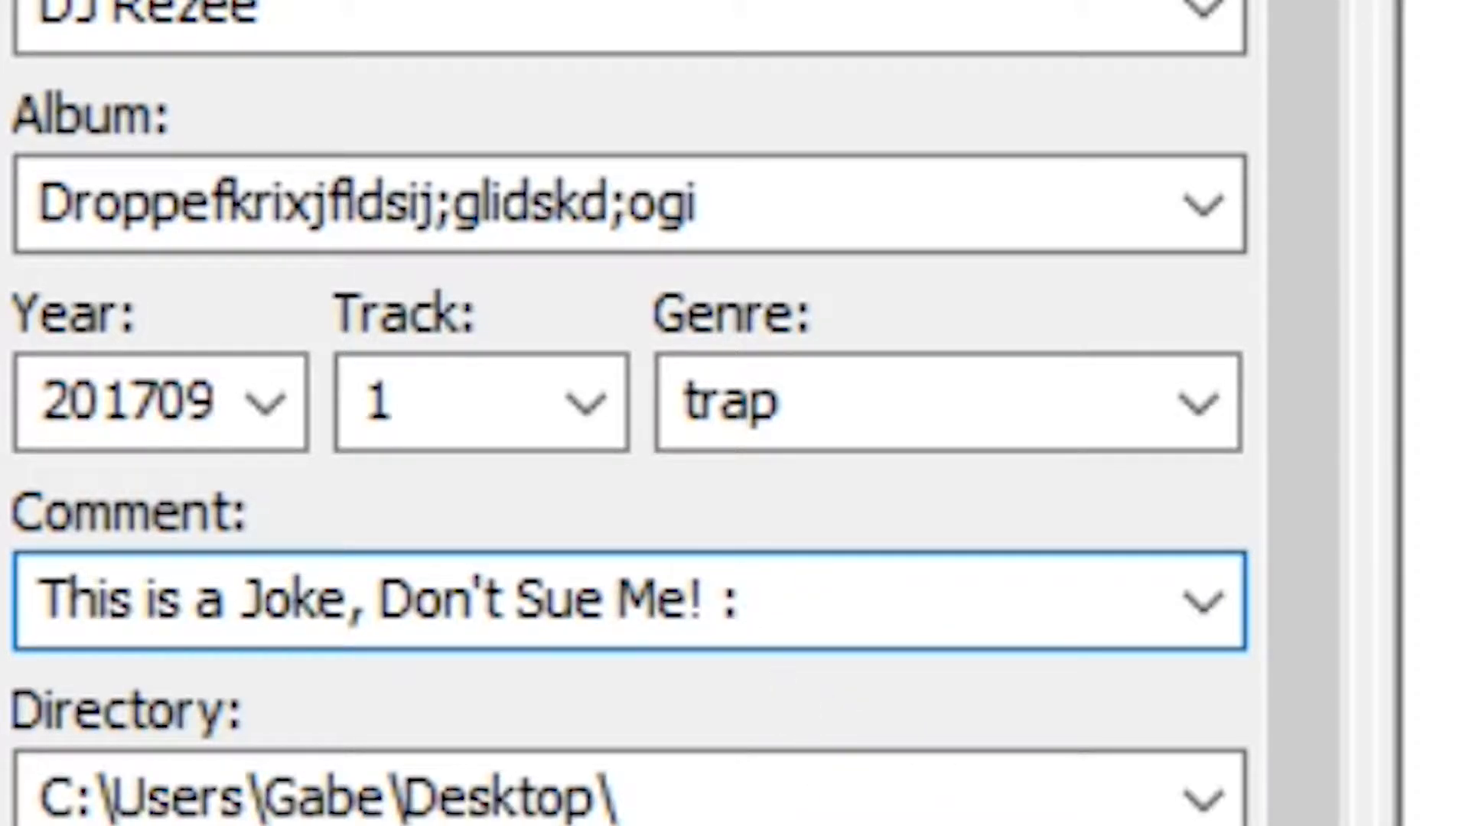
text())
text(DJ Re)
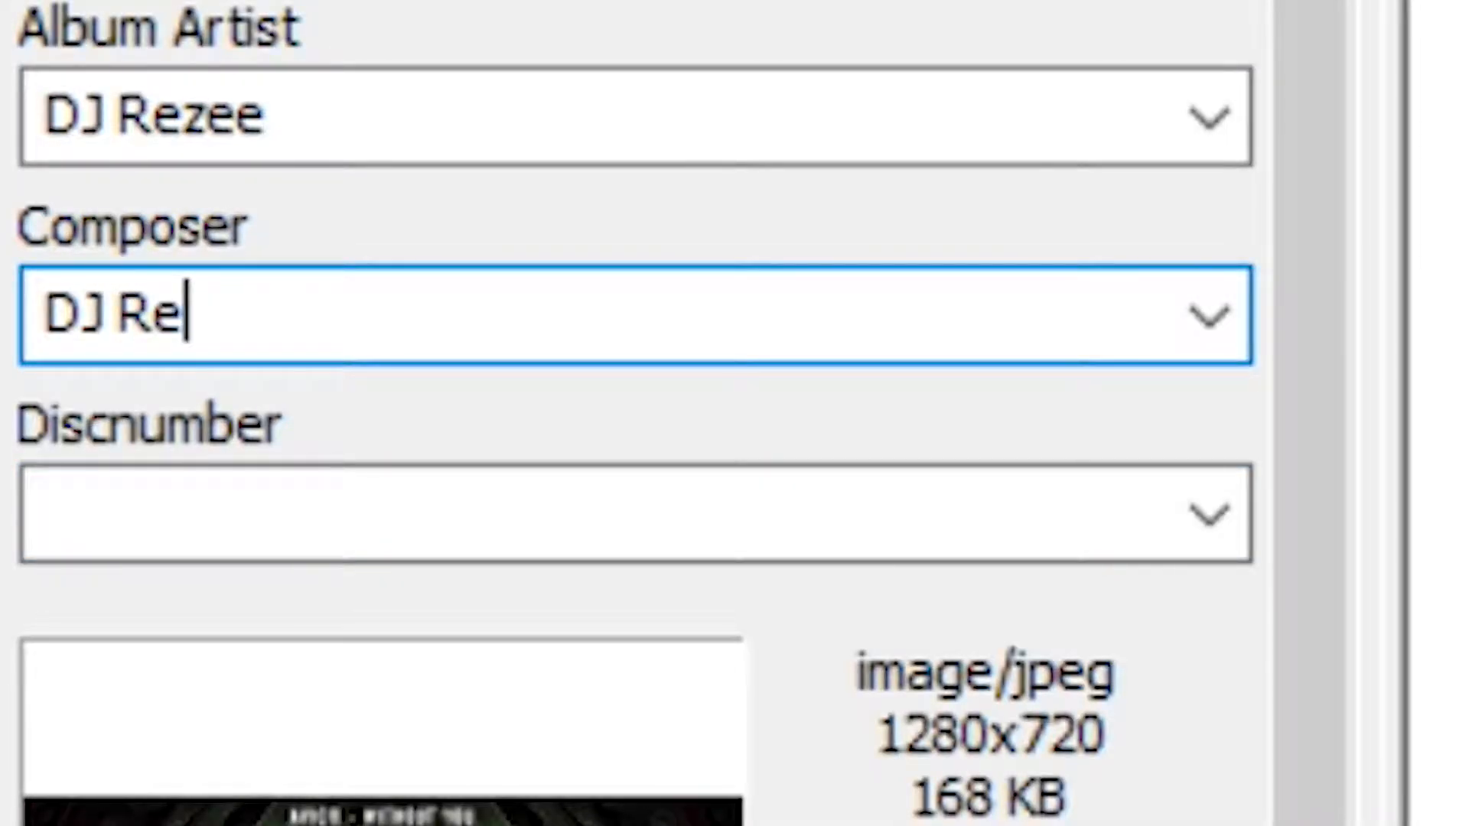
text(zee)
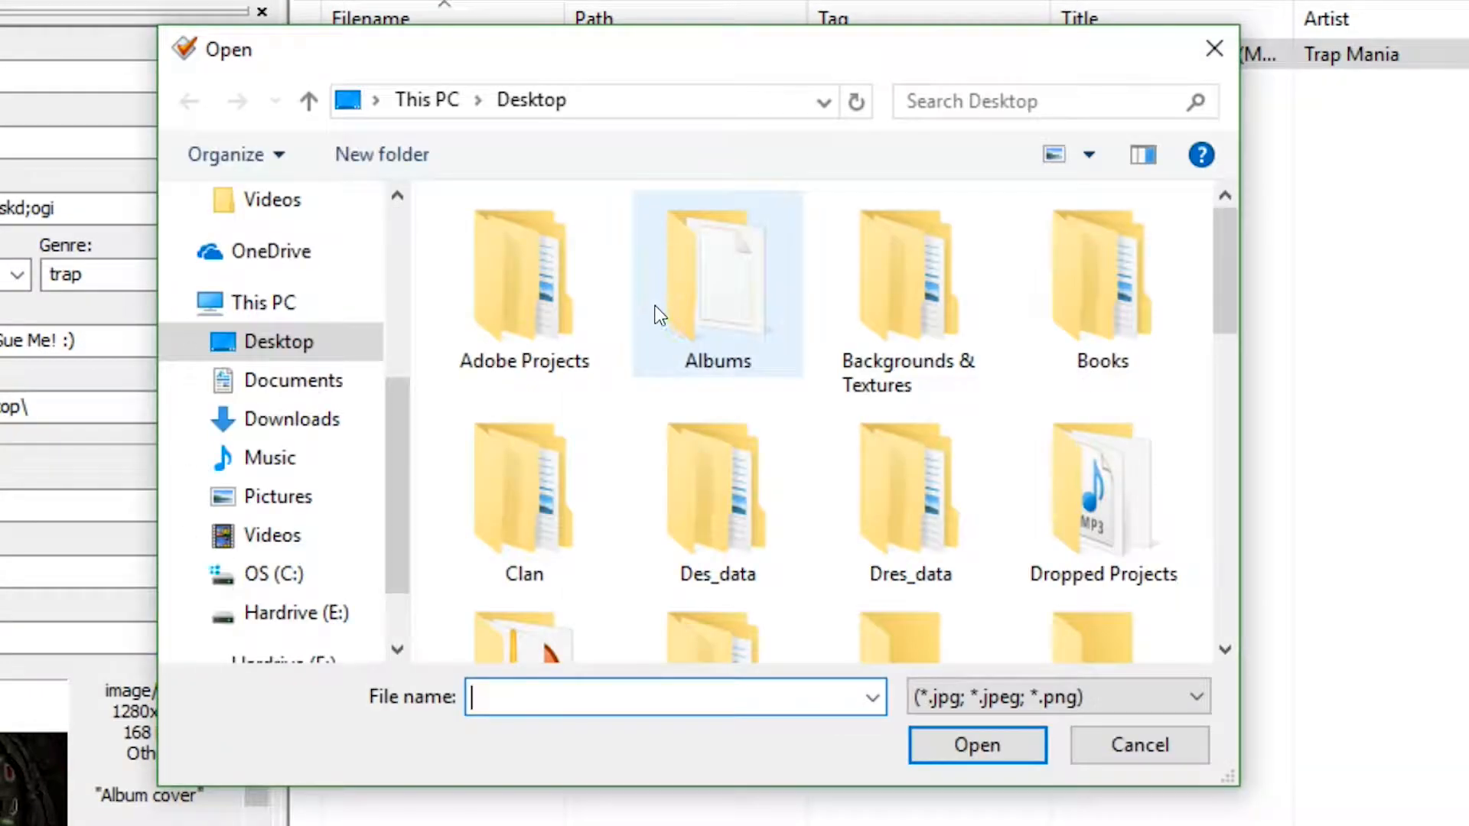
Choose putin_cover_image.jpg from the Graphics folder as the cover art
scroll(down, 3)
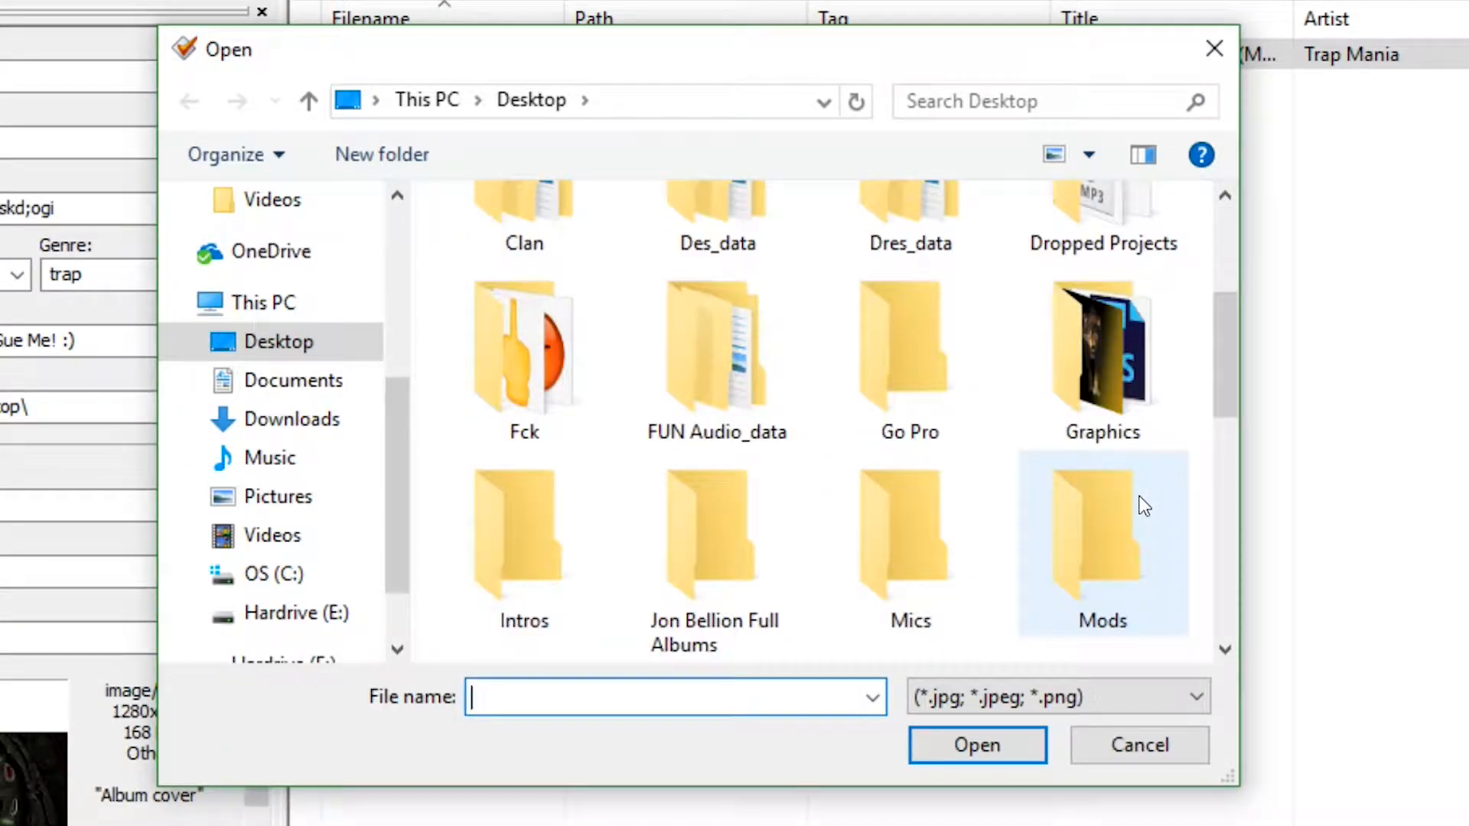
double_click(1102, 351)
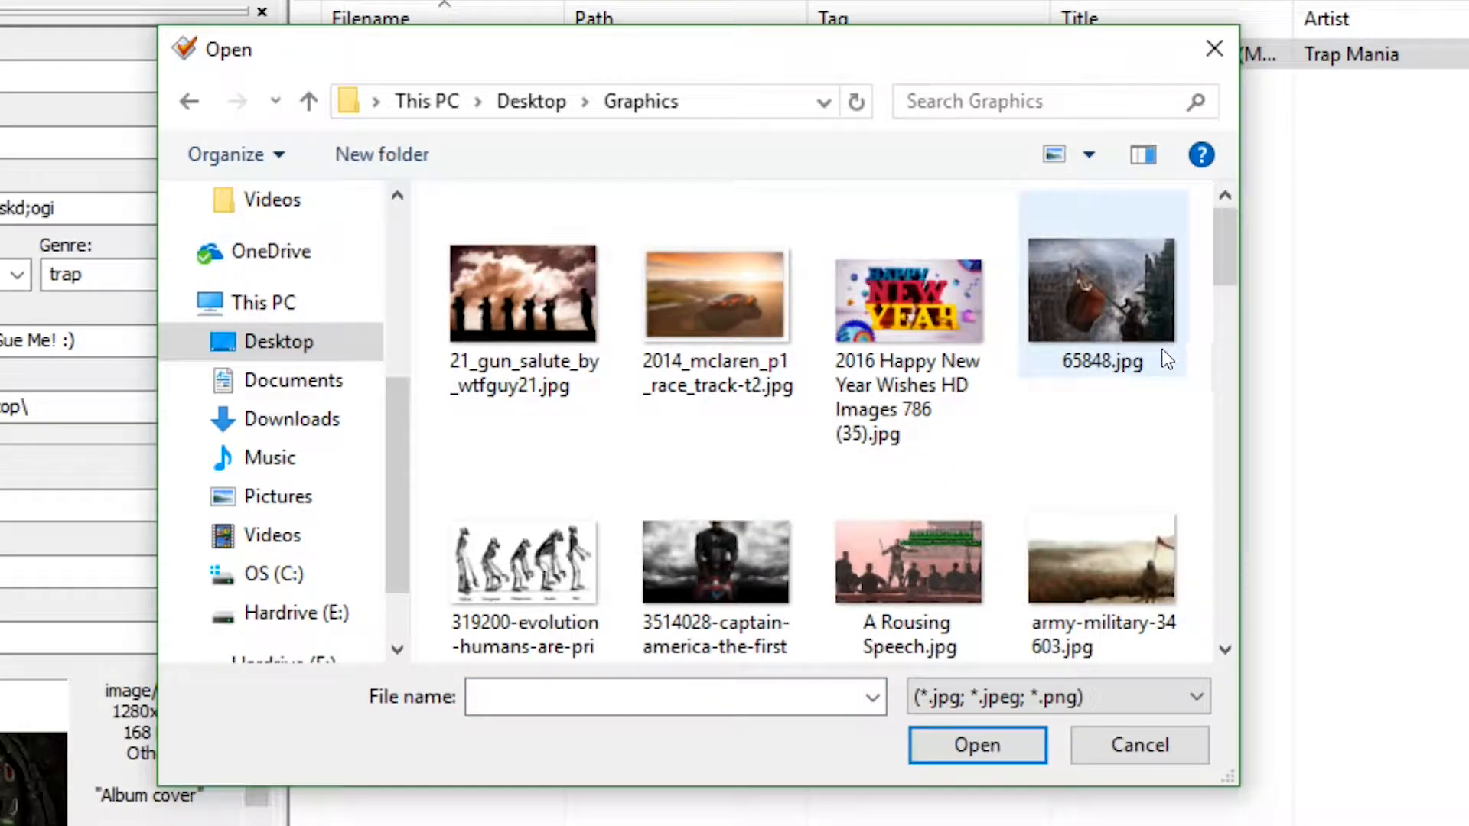
mouse_move(1116, 556)
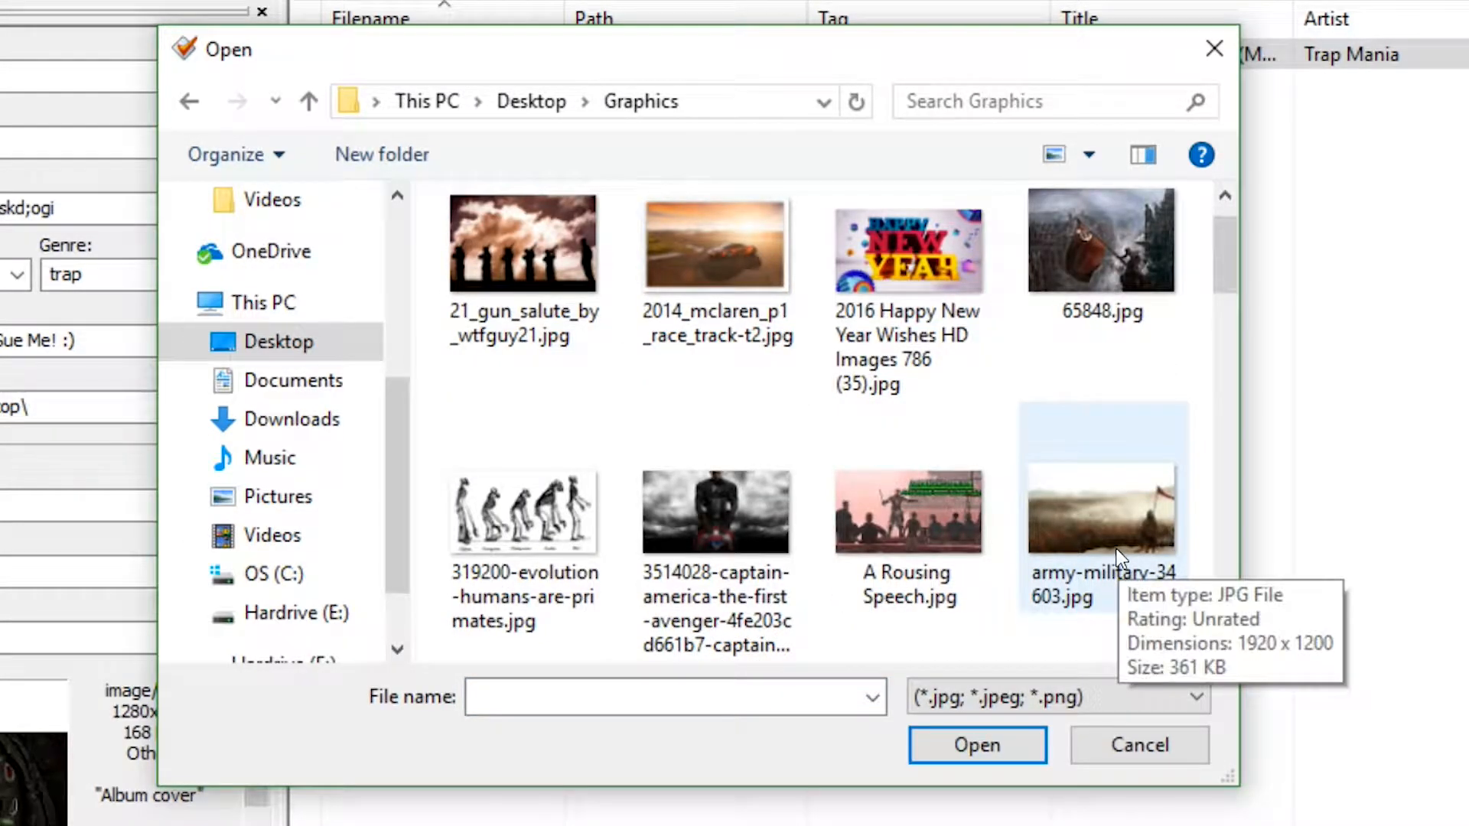
scroll(down, 3)
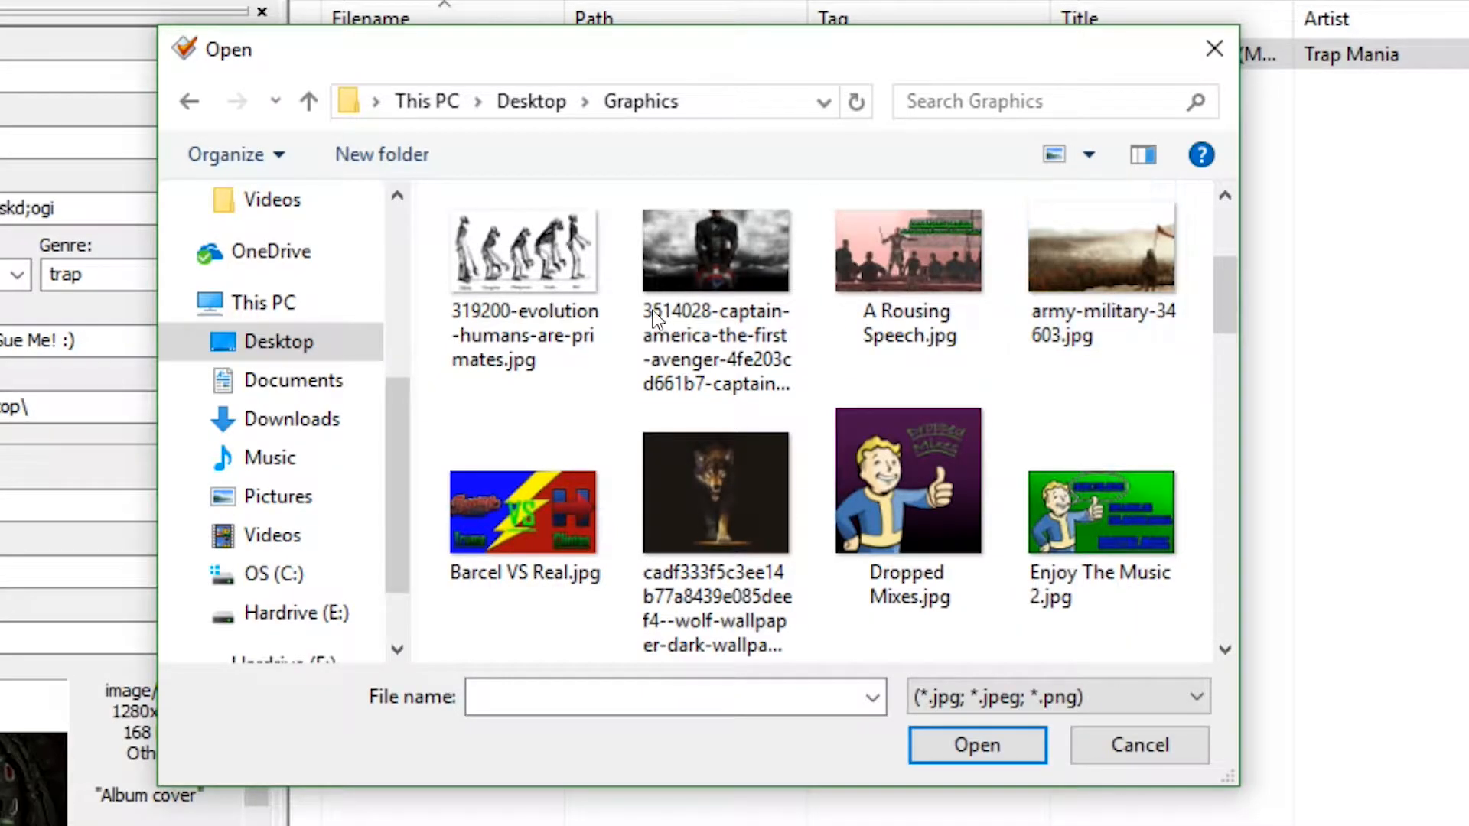
scroll(down, 3)
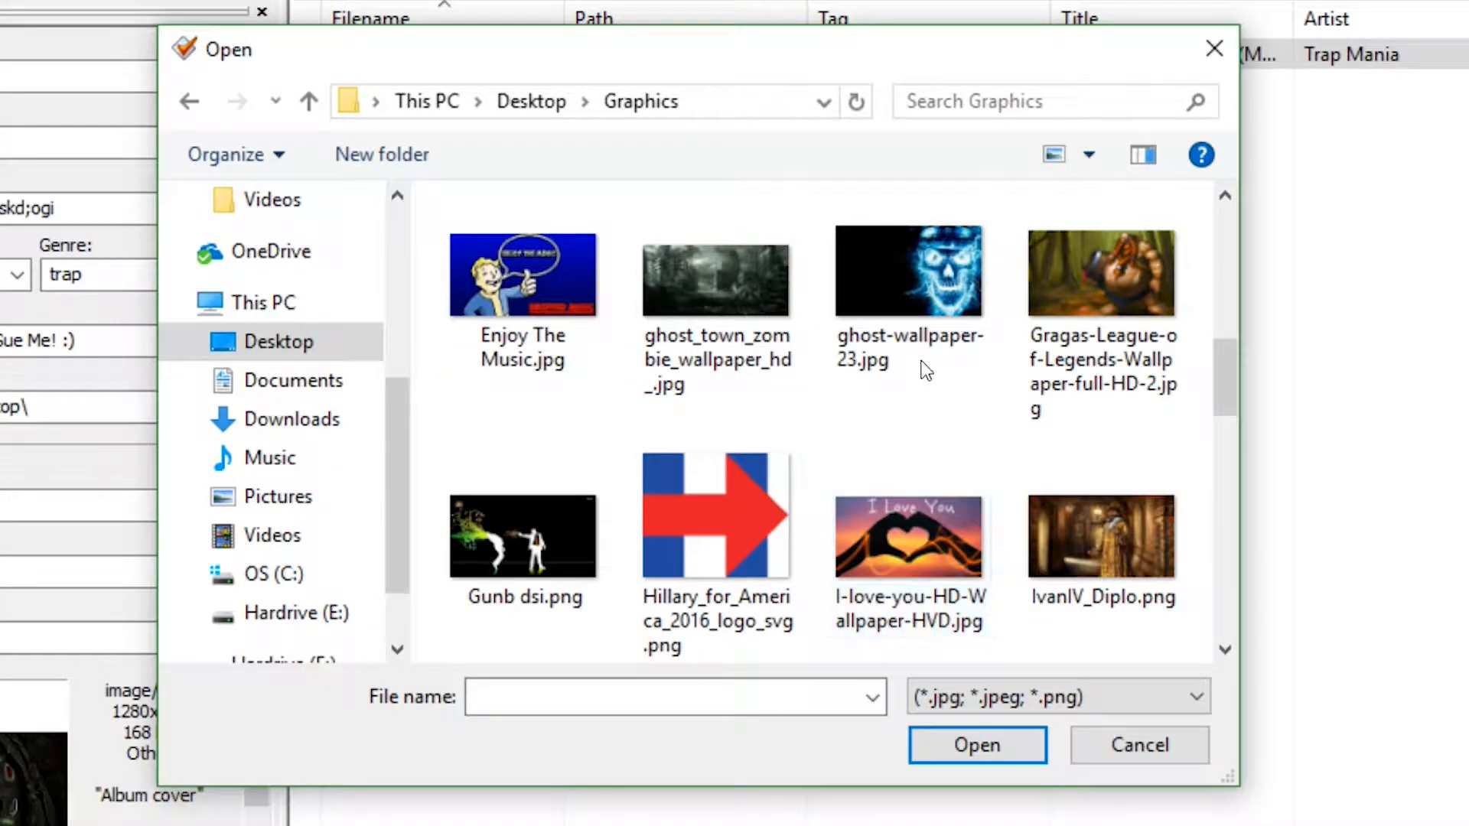
scroll(down, 3)
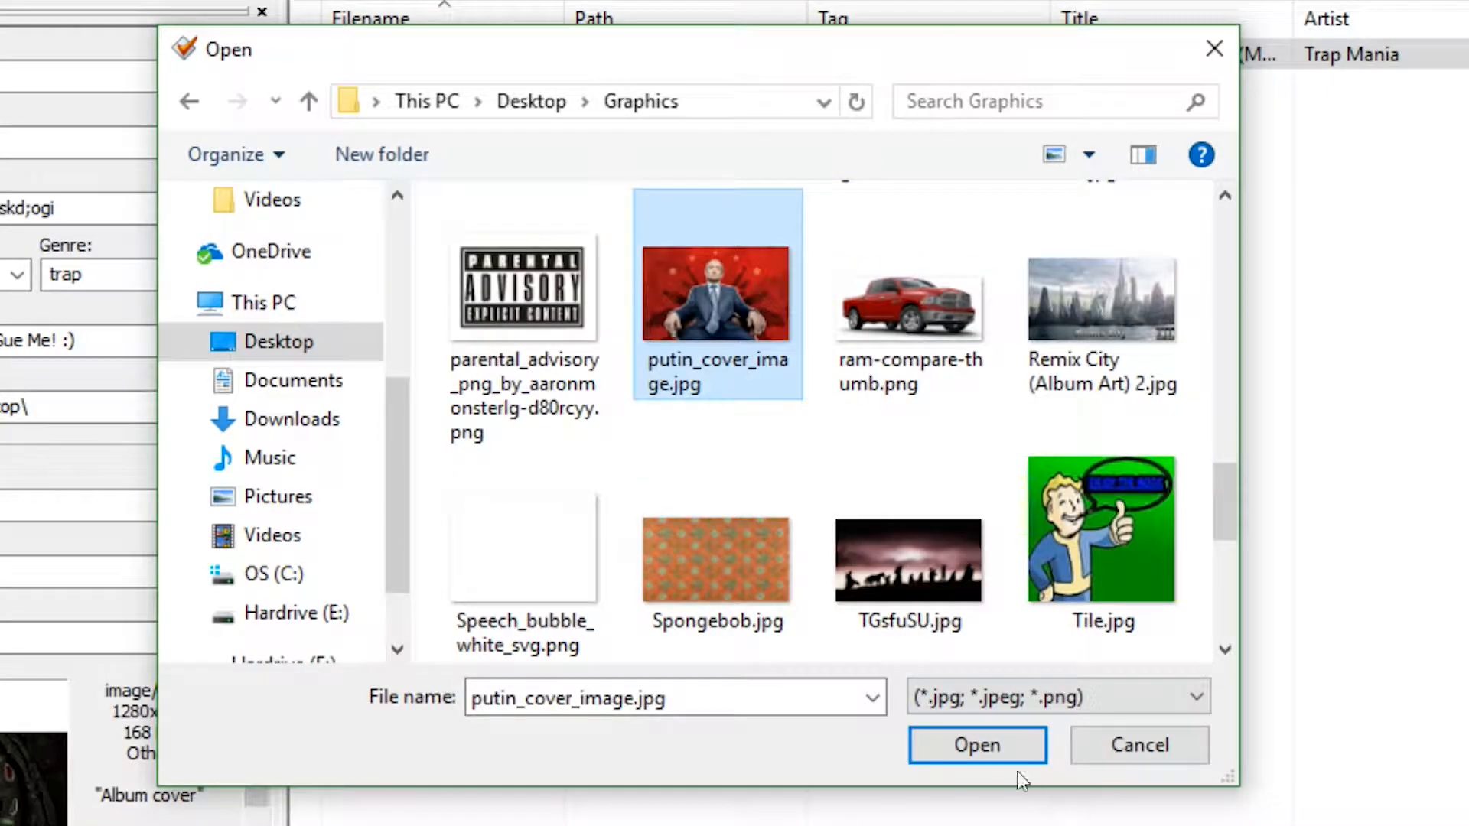
click(978, 746)
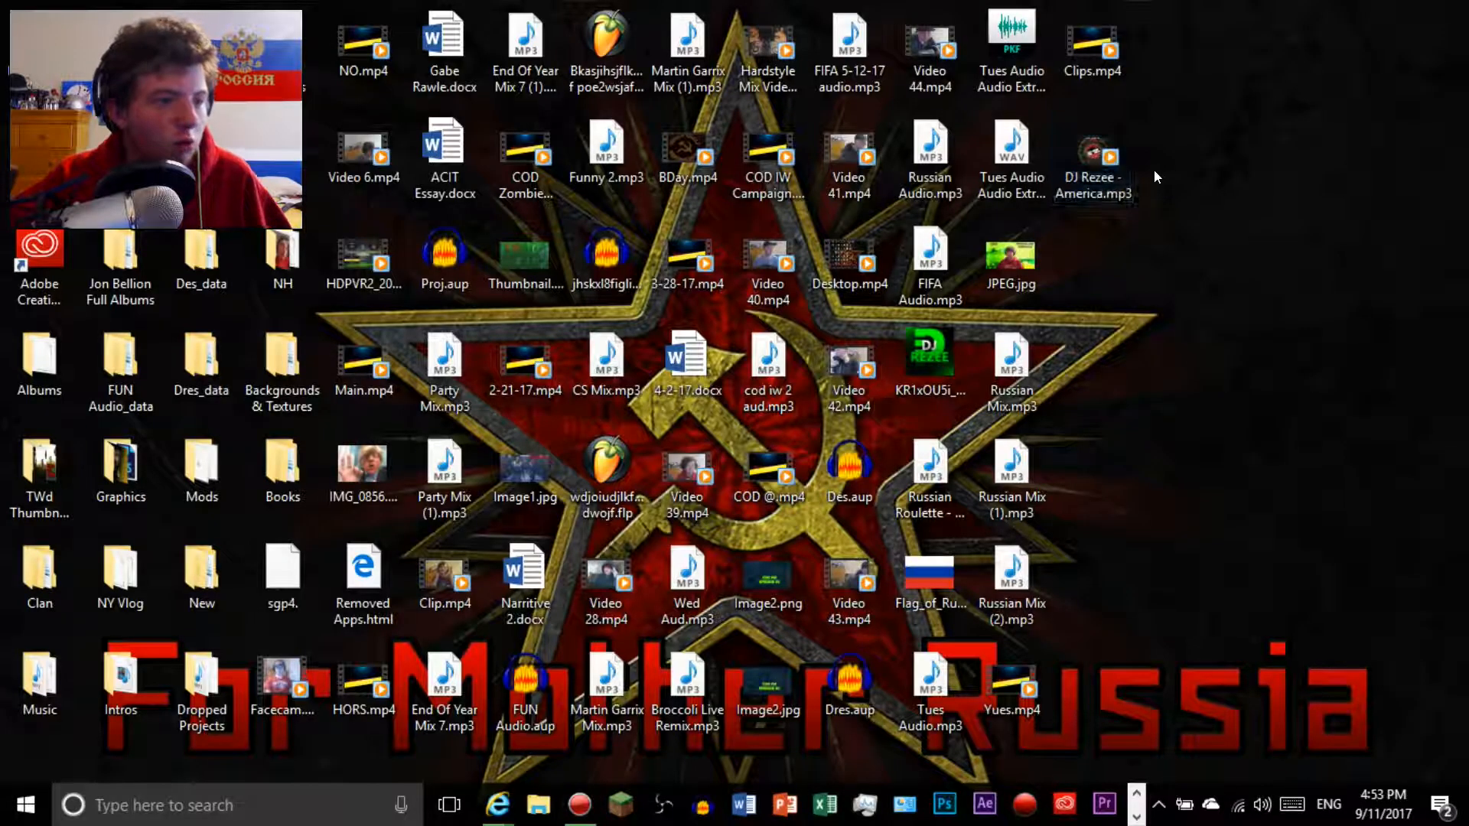
mouse_move(1187, 197)
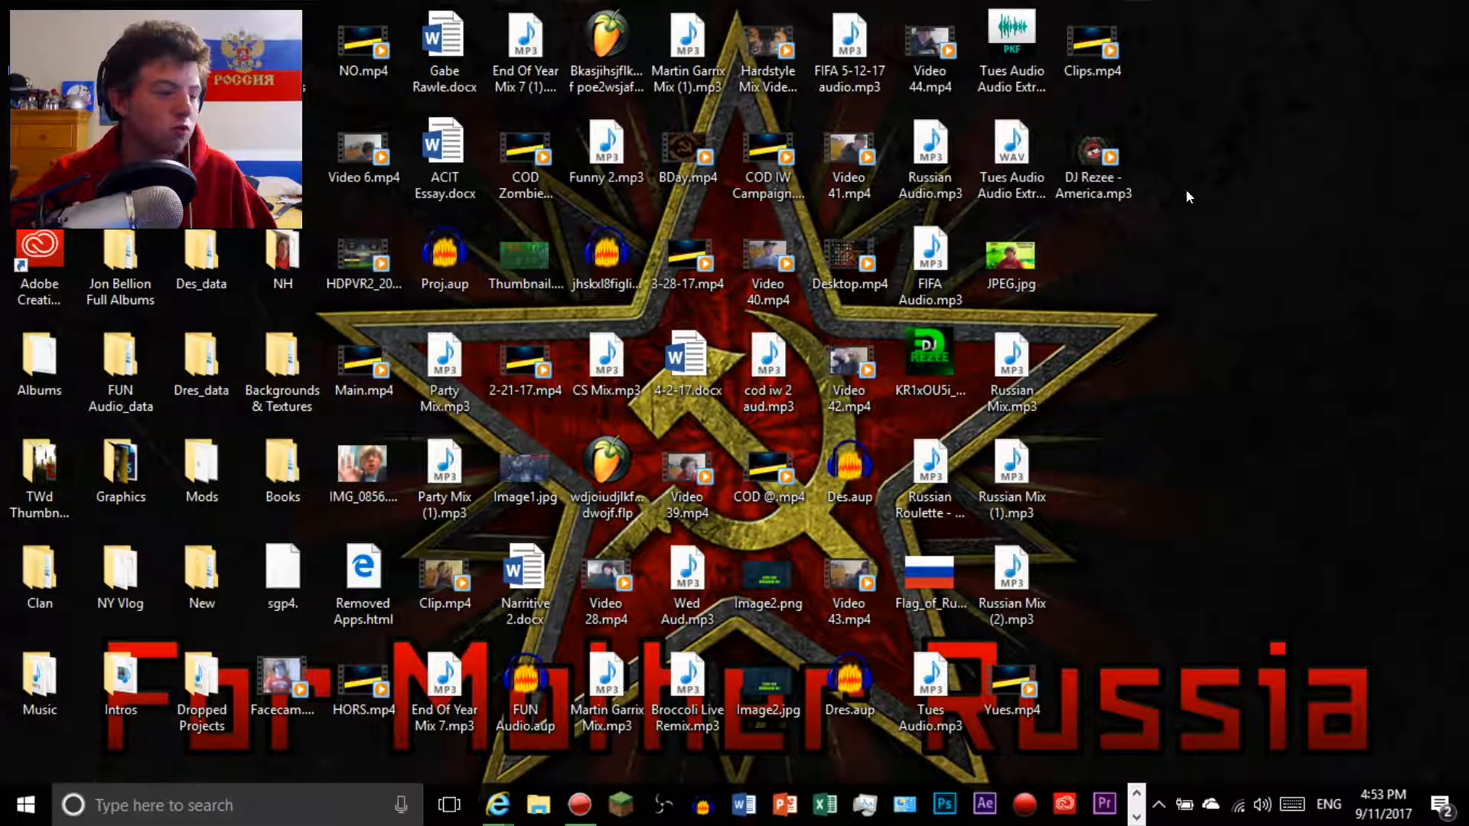
Refresh the desktop so 'DJ Rezee - America.mp3' shows its cover thumbnail
click(1092, 149)
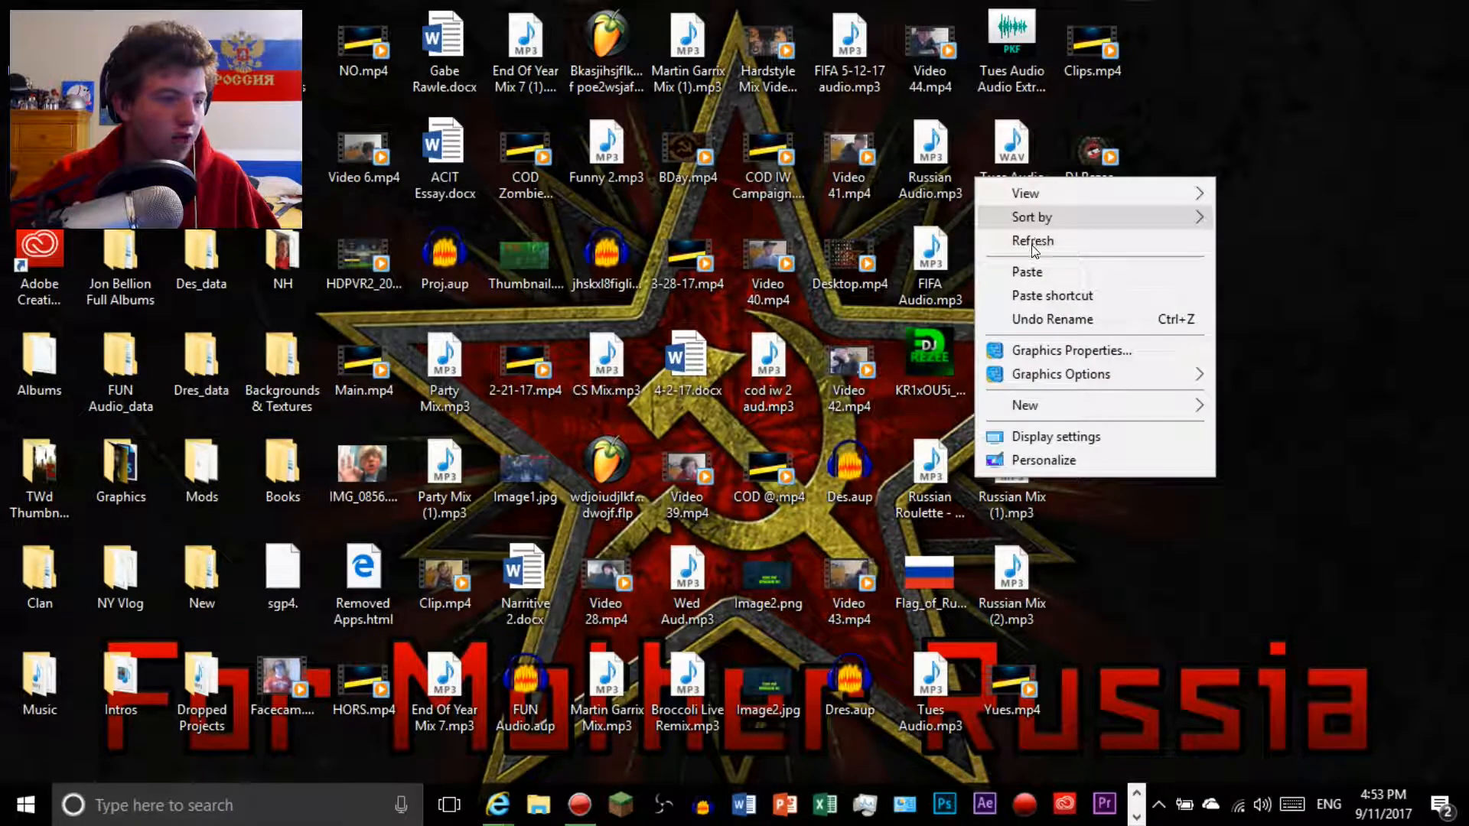
click(1033, 240)
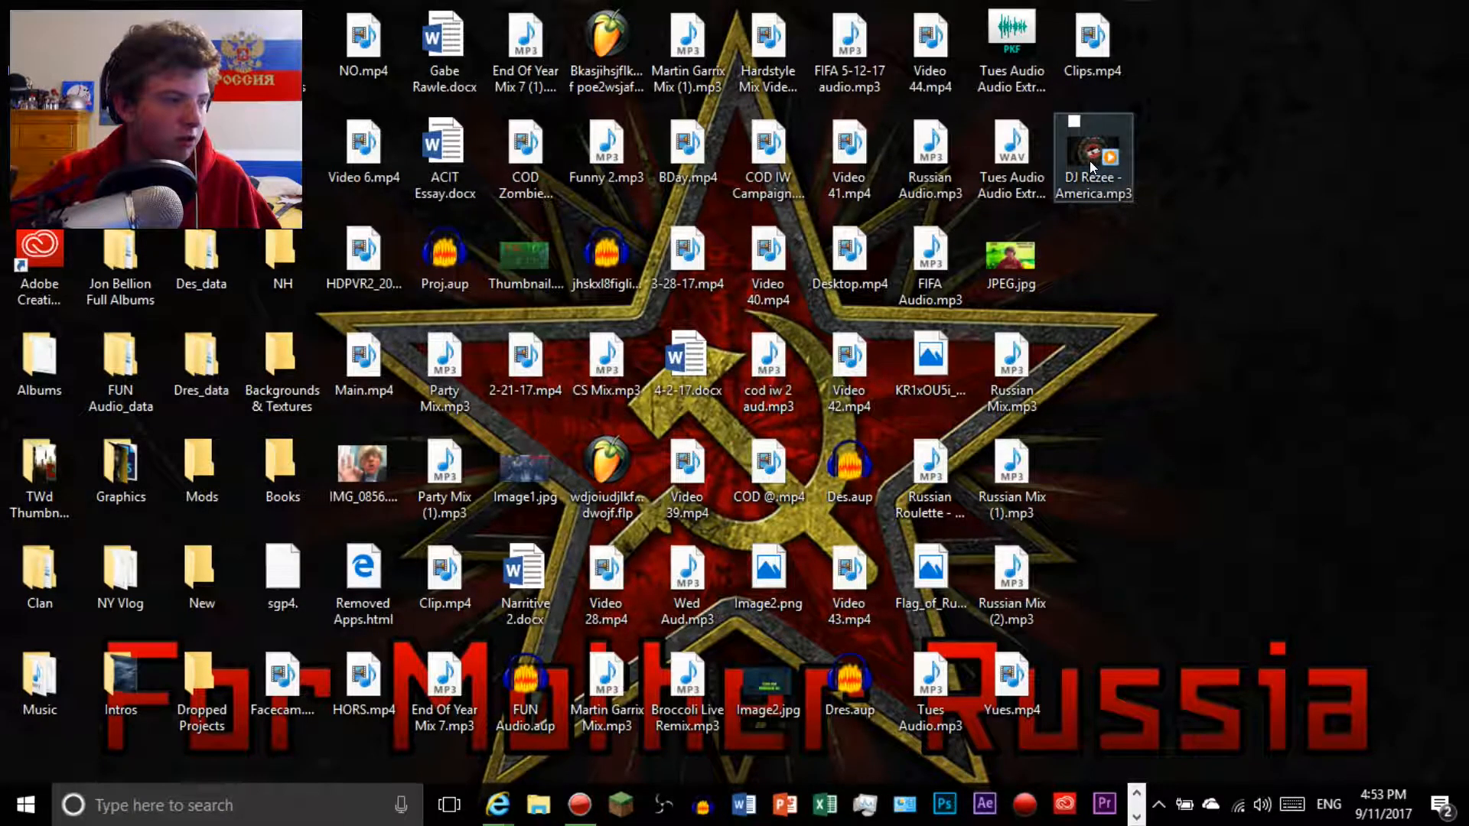
mouse_move(1094, 163)
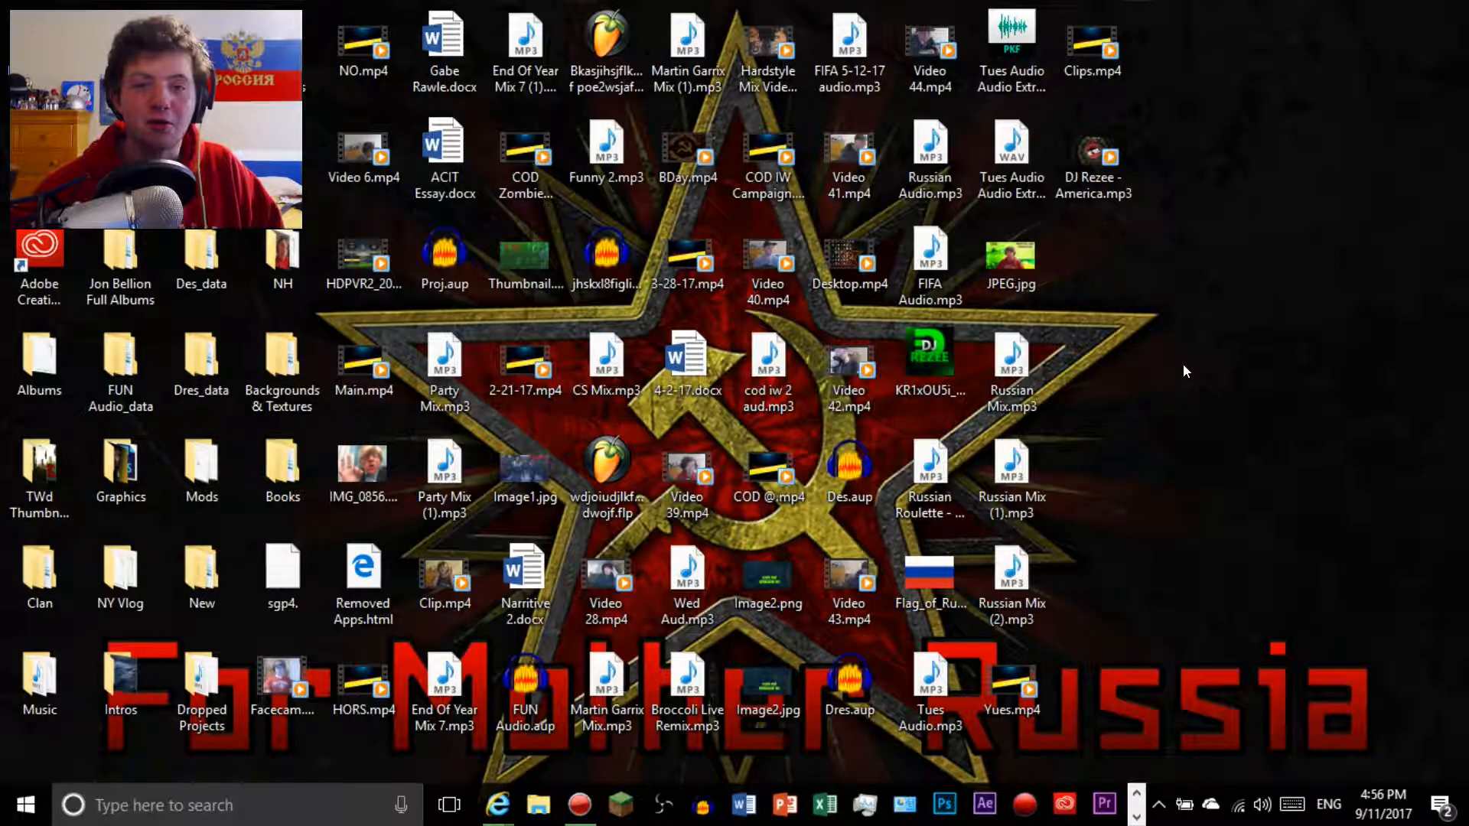
mouse_move(1225, 280)
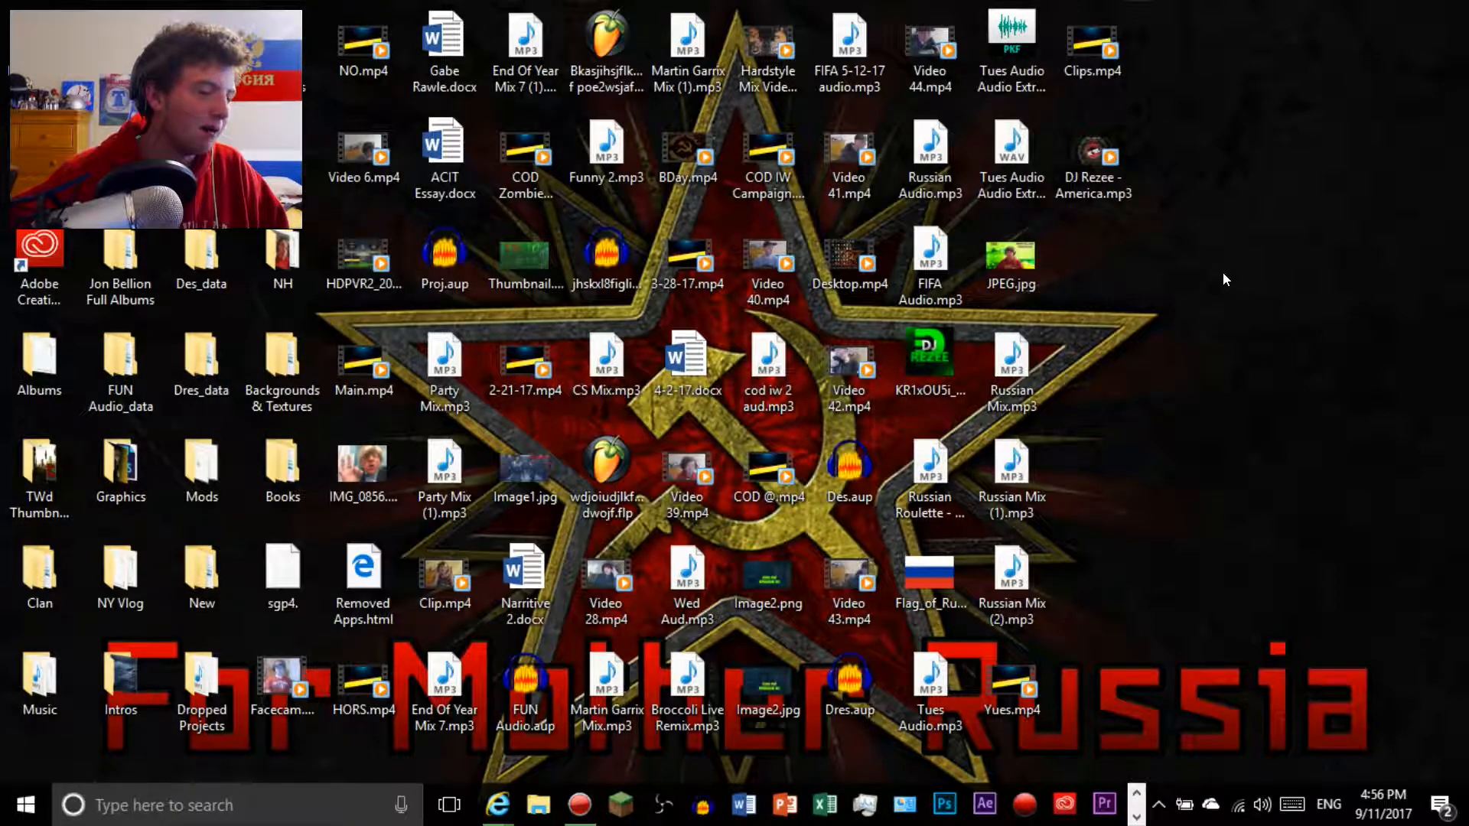
mouse_move(1207, 283)
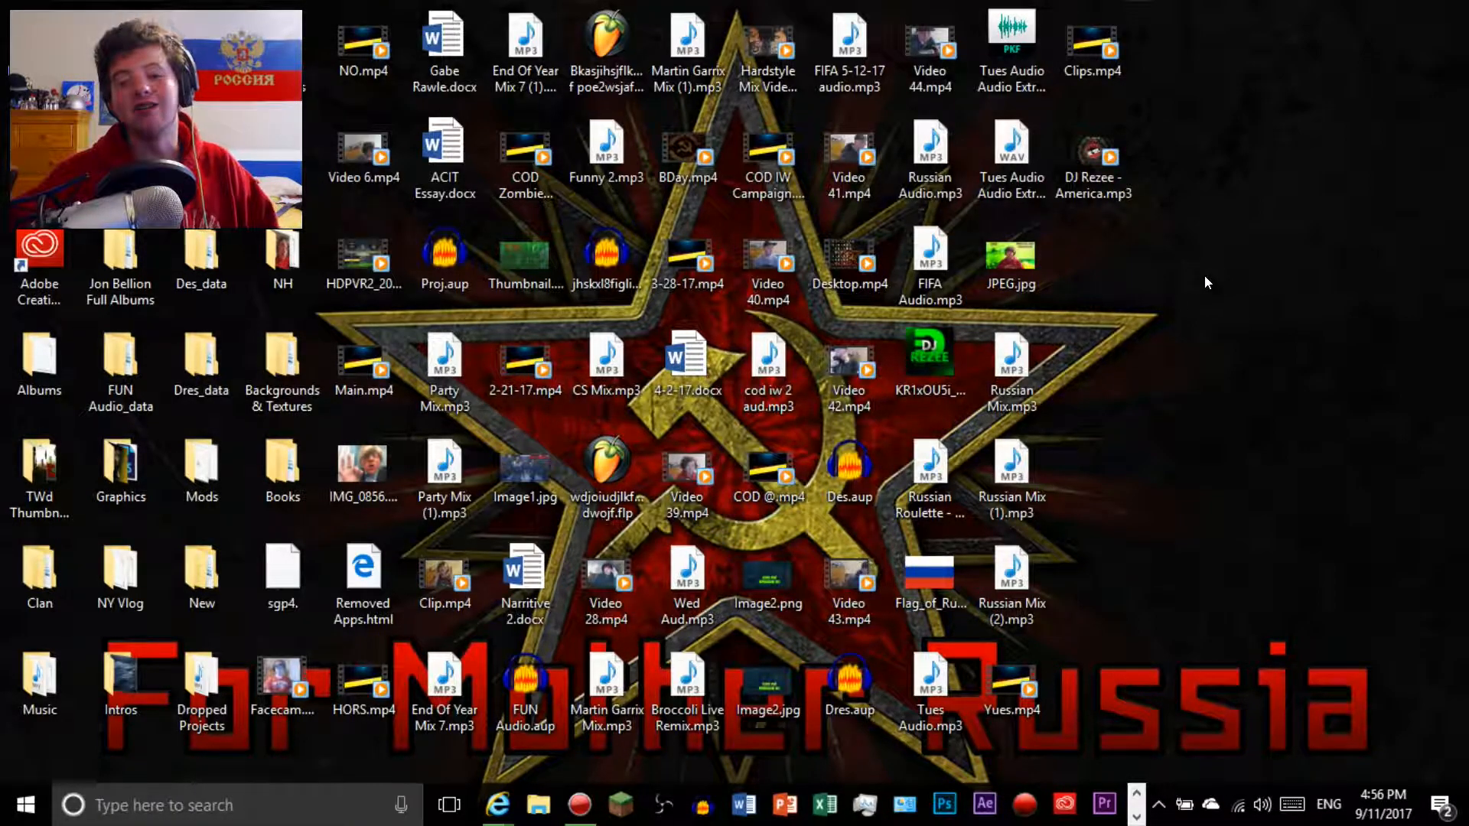
mouse_move(1223, 295)
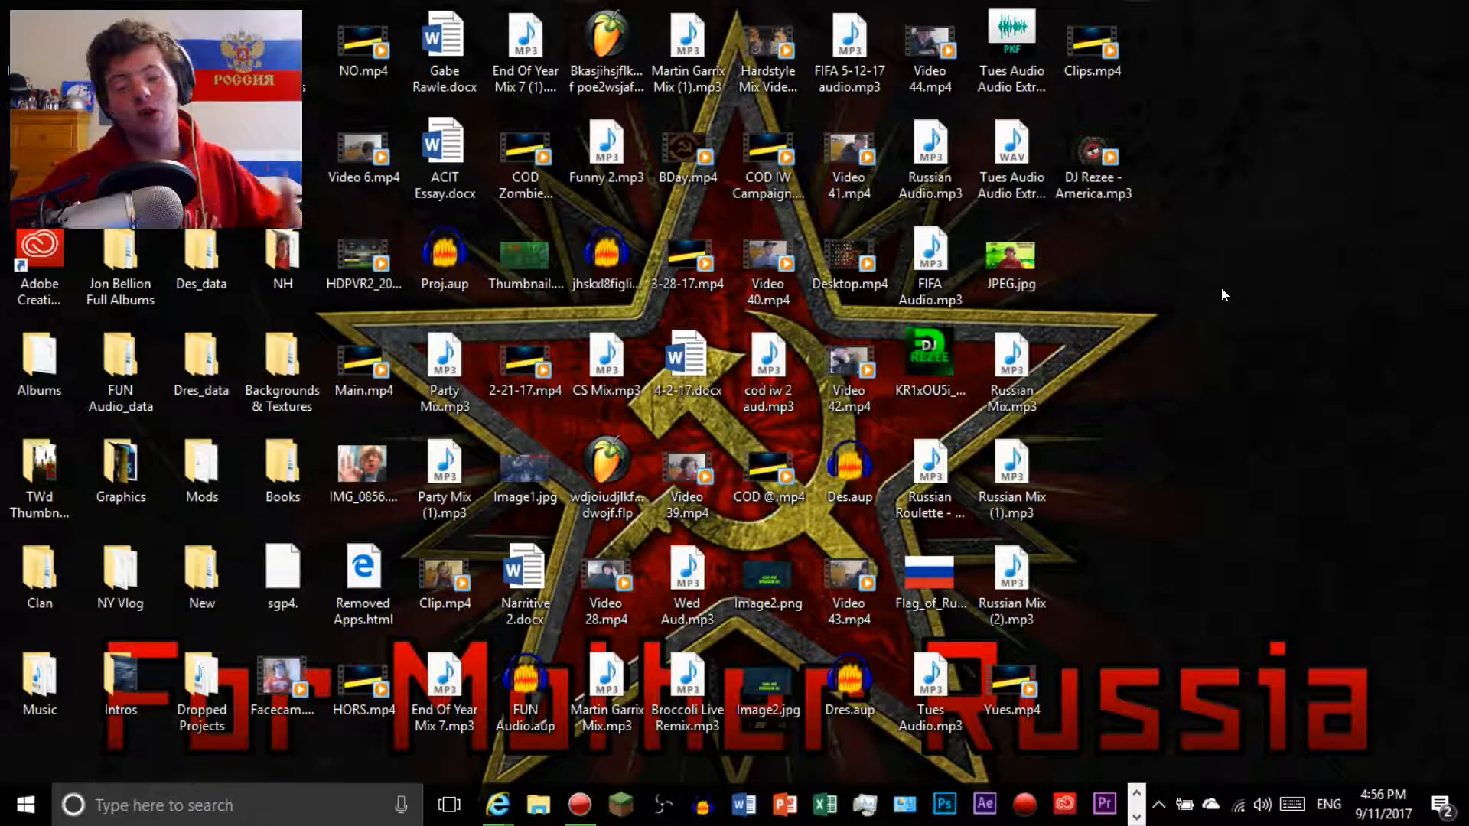